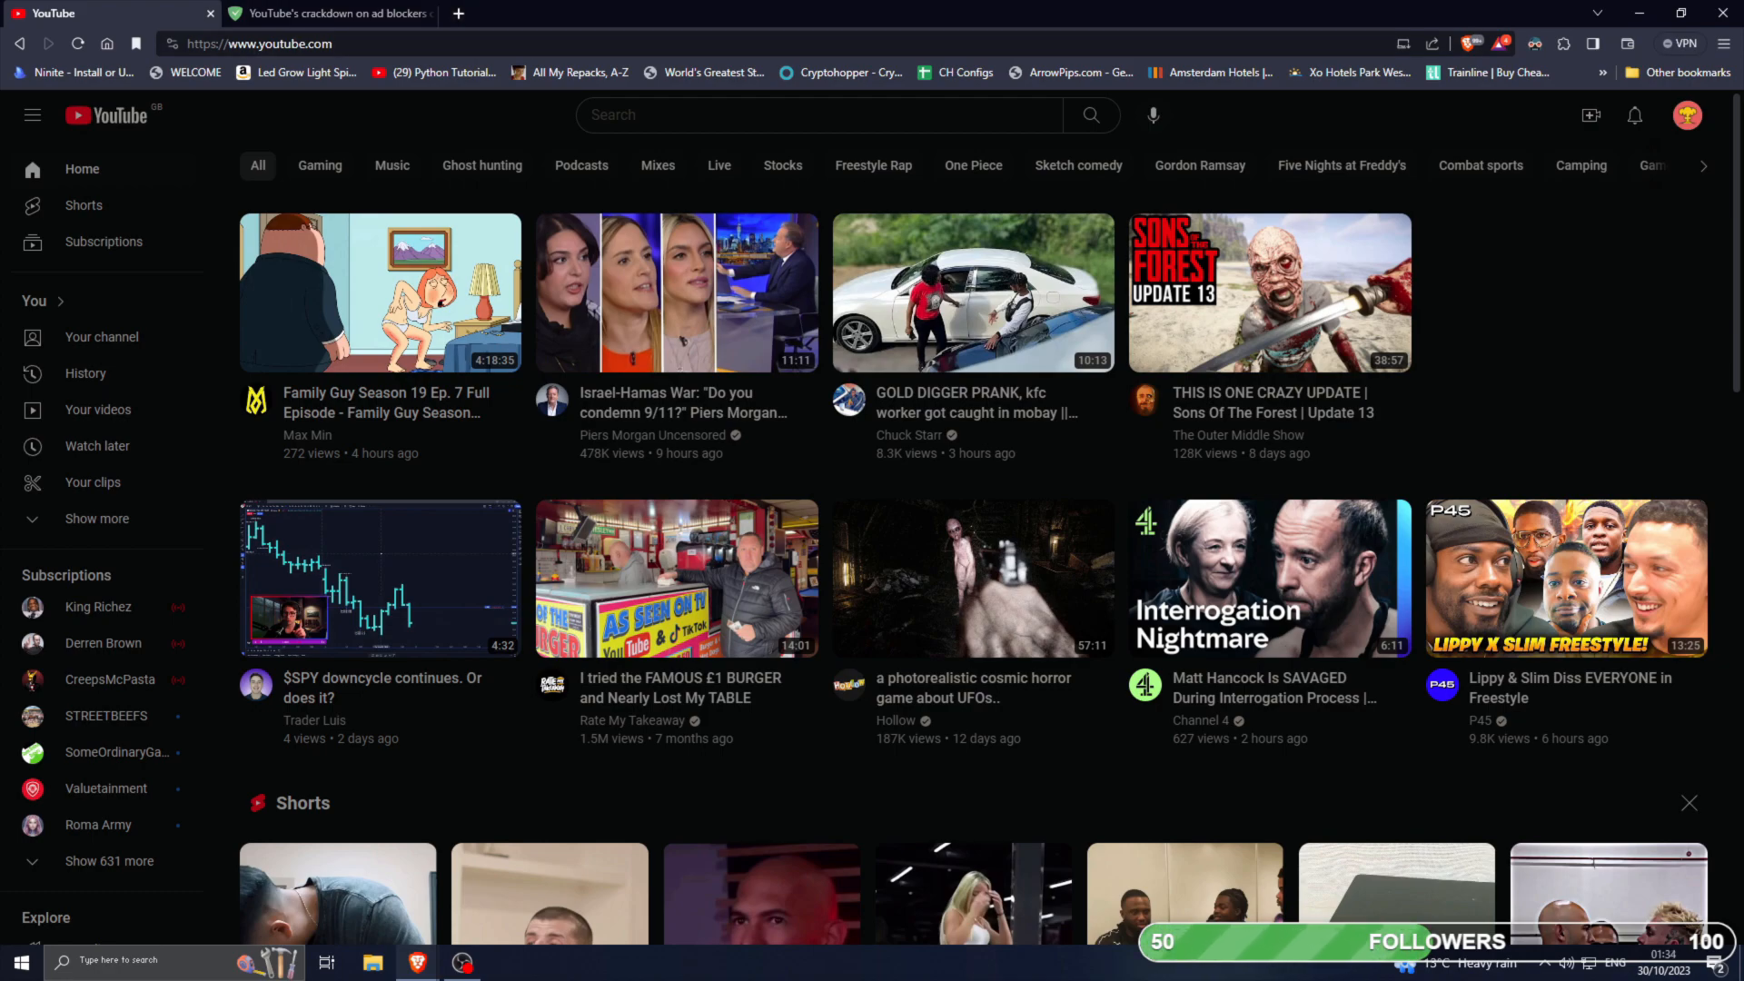
{"action": "mouse_move", "coordinate": [578, 72]}
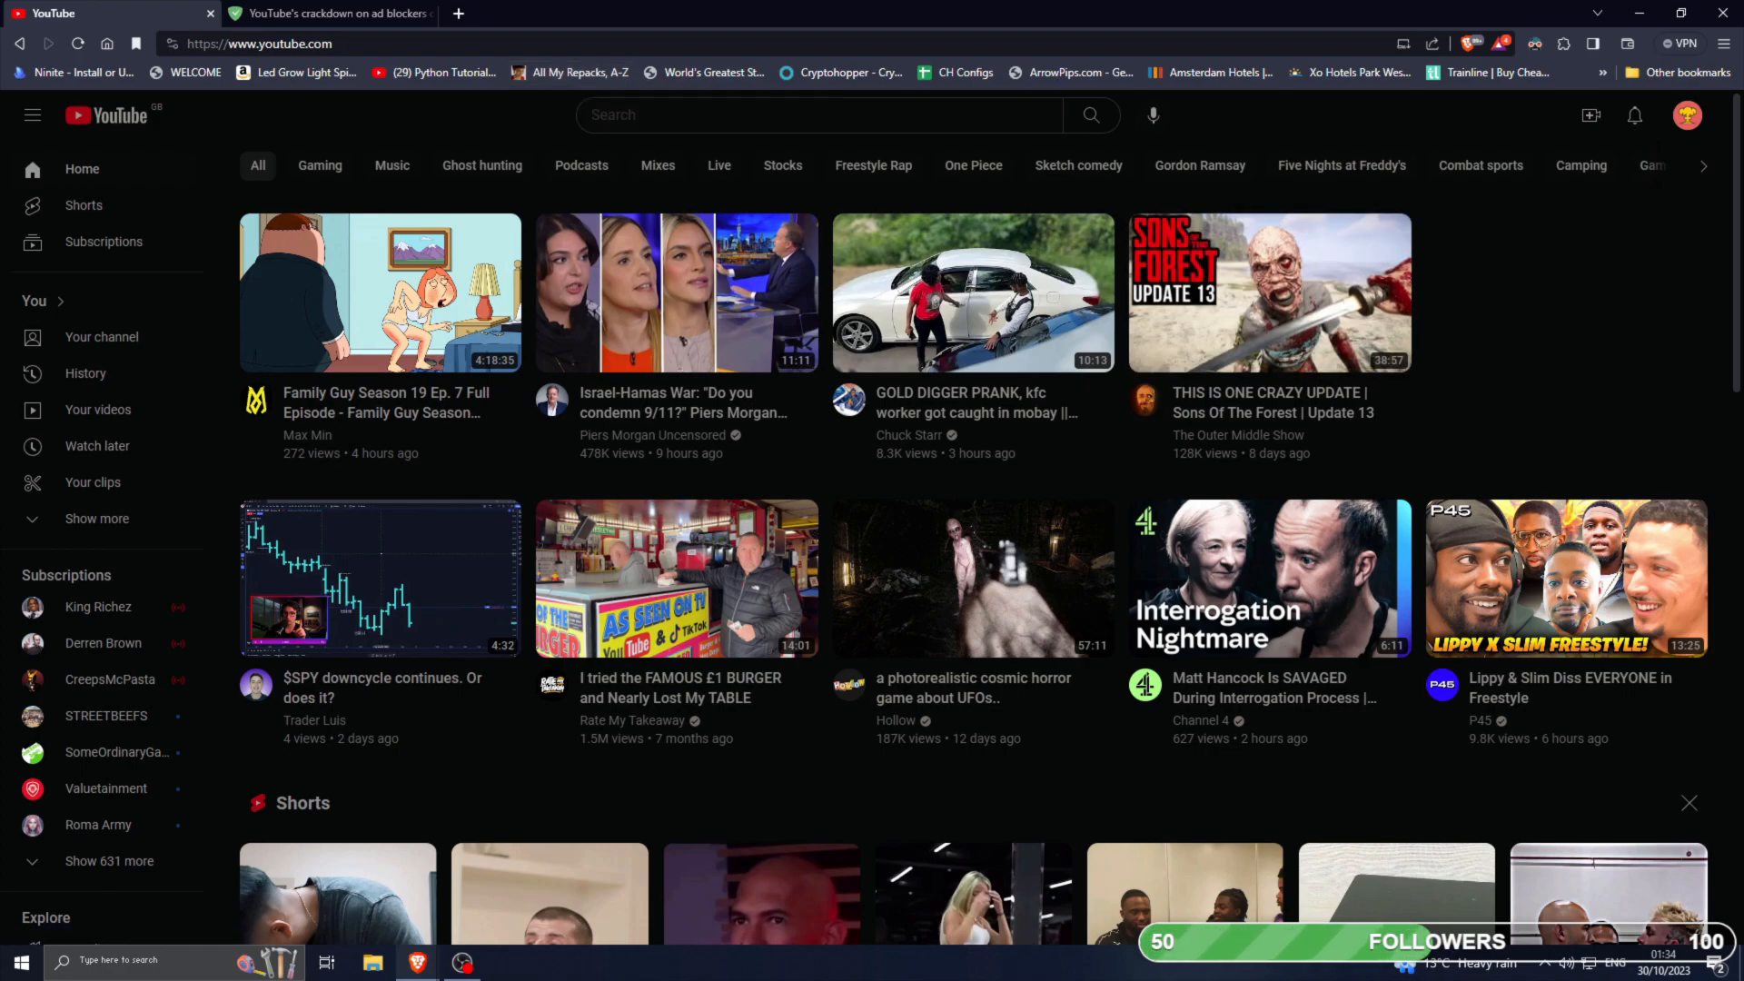
Switch to the second tab and run a web search for 'ub' / ublock.
{"action": "left_click", "coordinate": [1469, 43]}
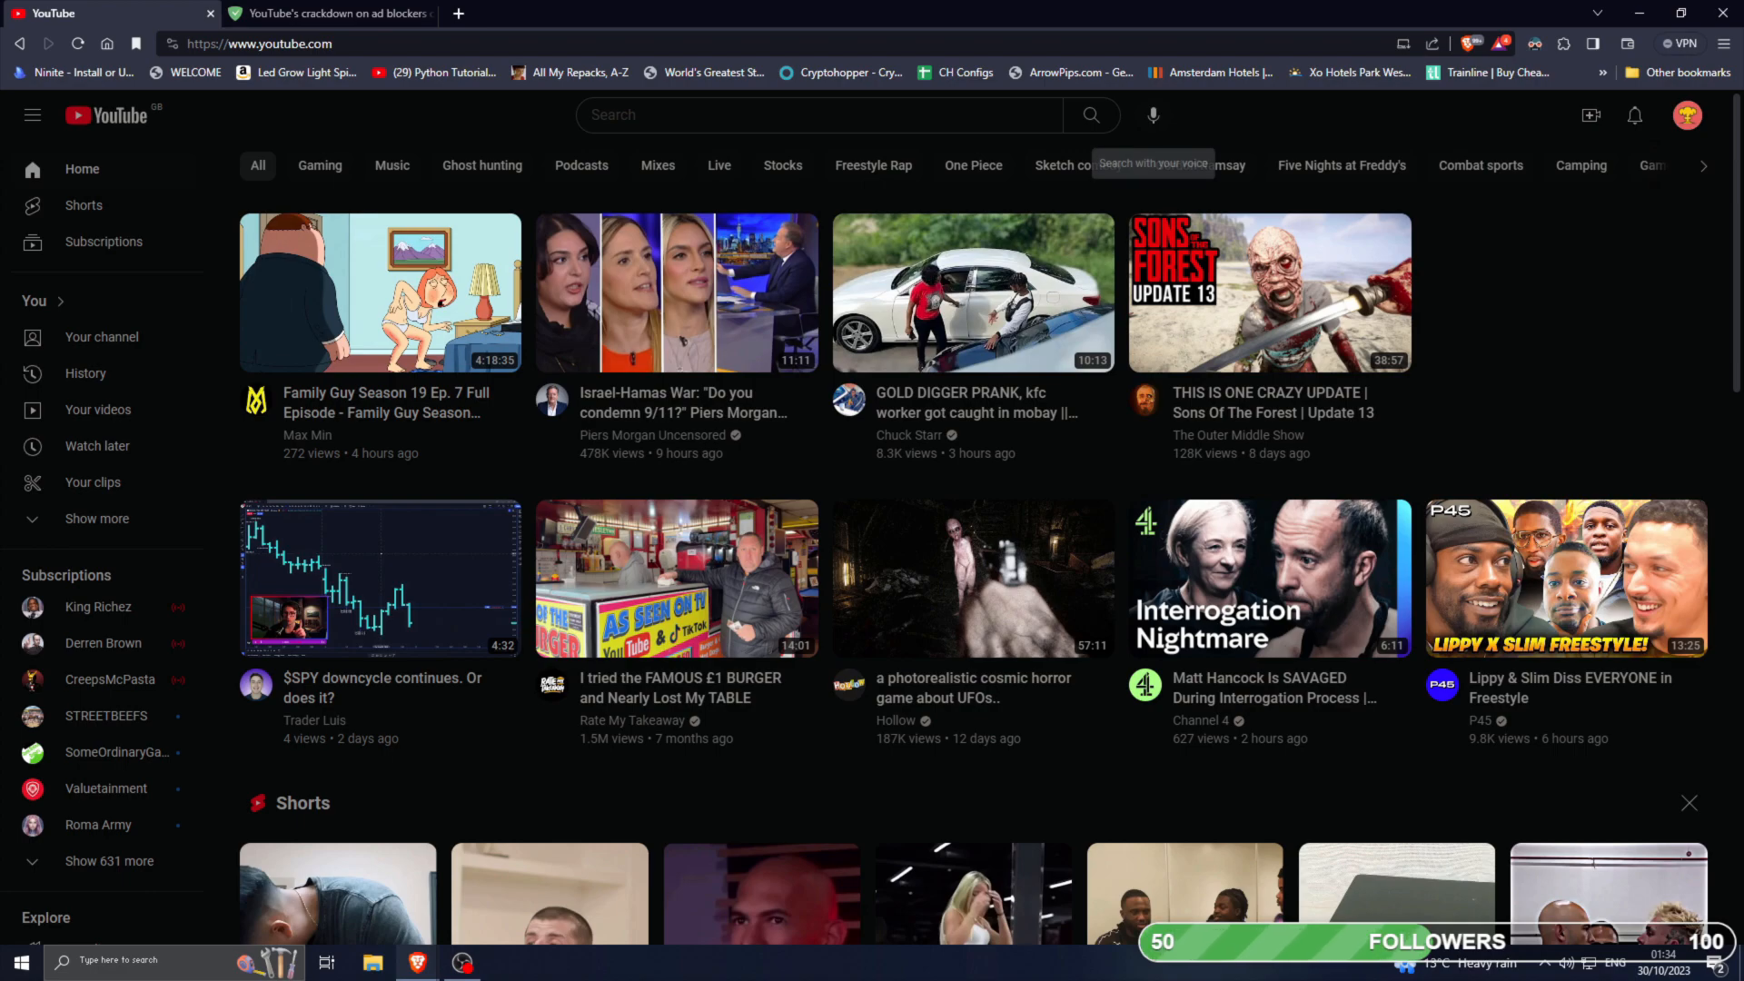
{"action": "left_click", "coordinate": [1475, 44]}
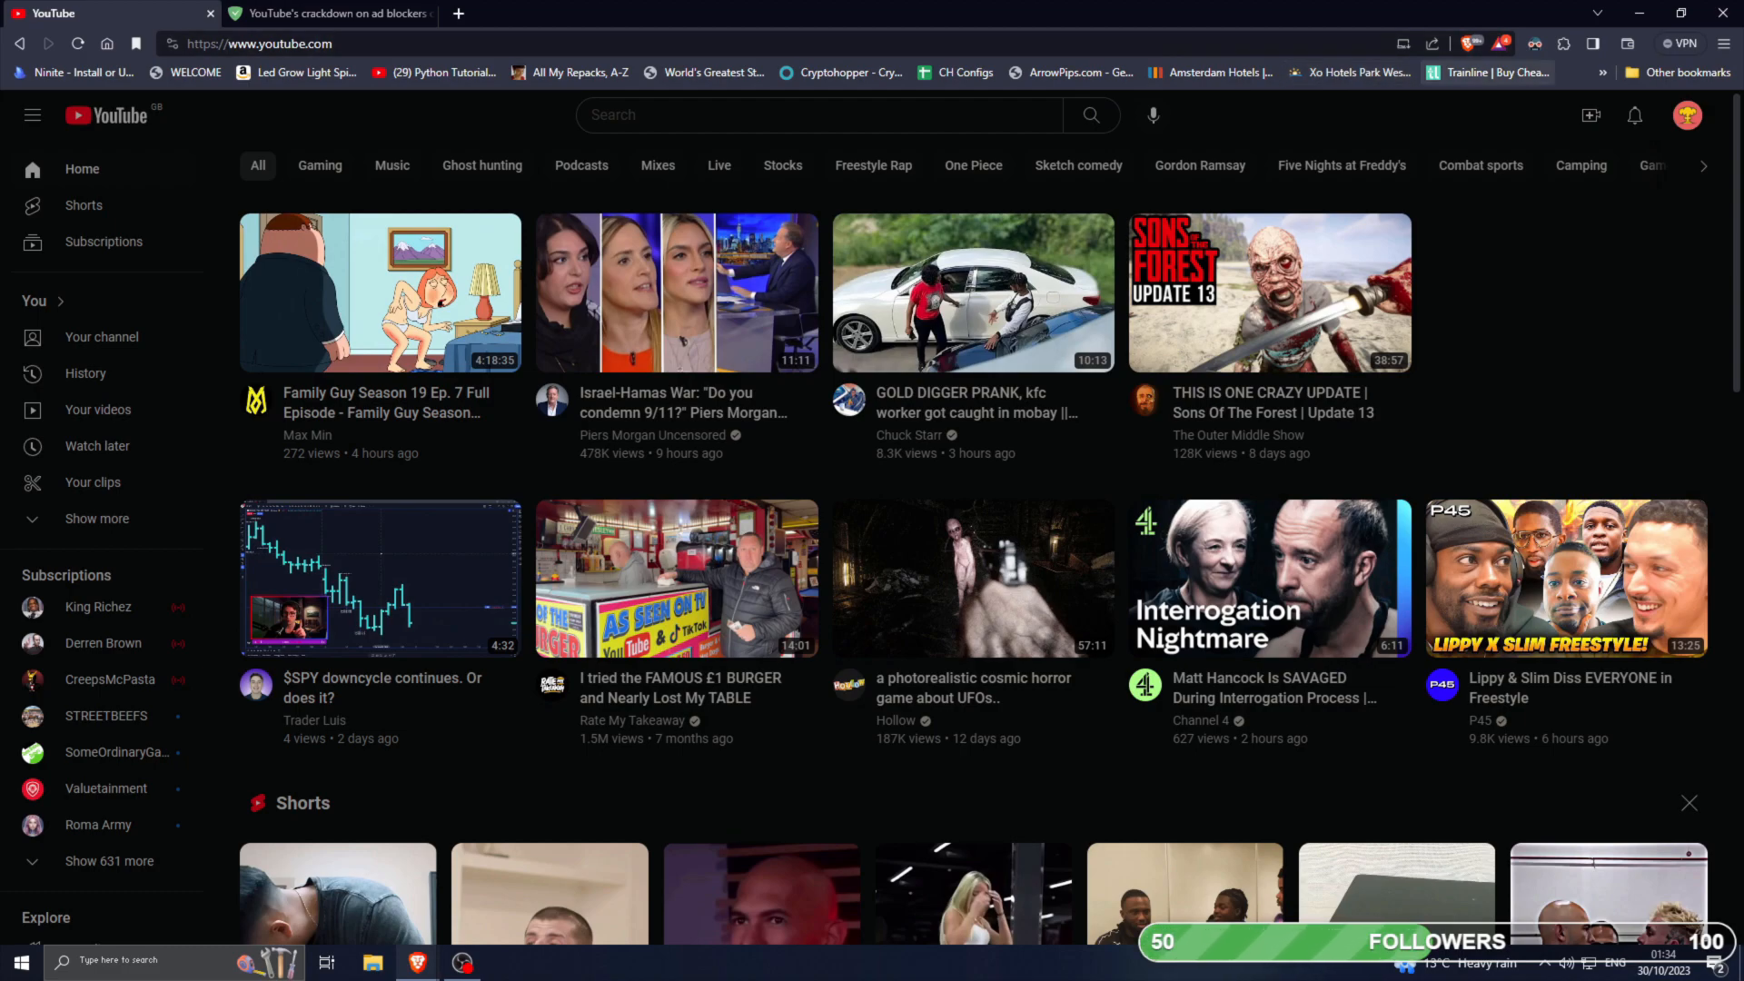
{"action": "left_click", "coordinate": [1473, 44]}
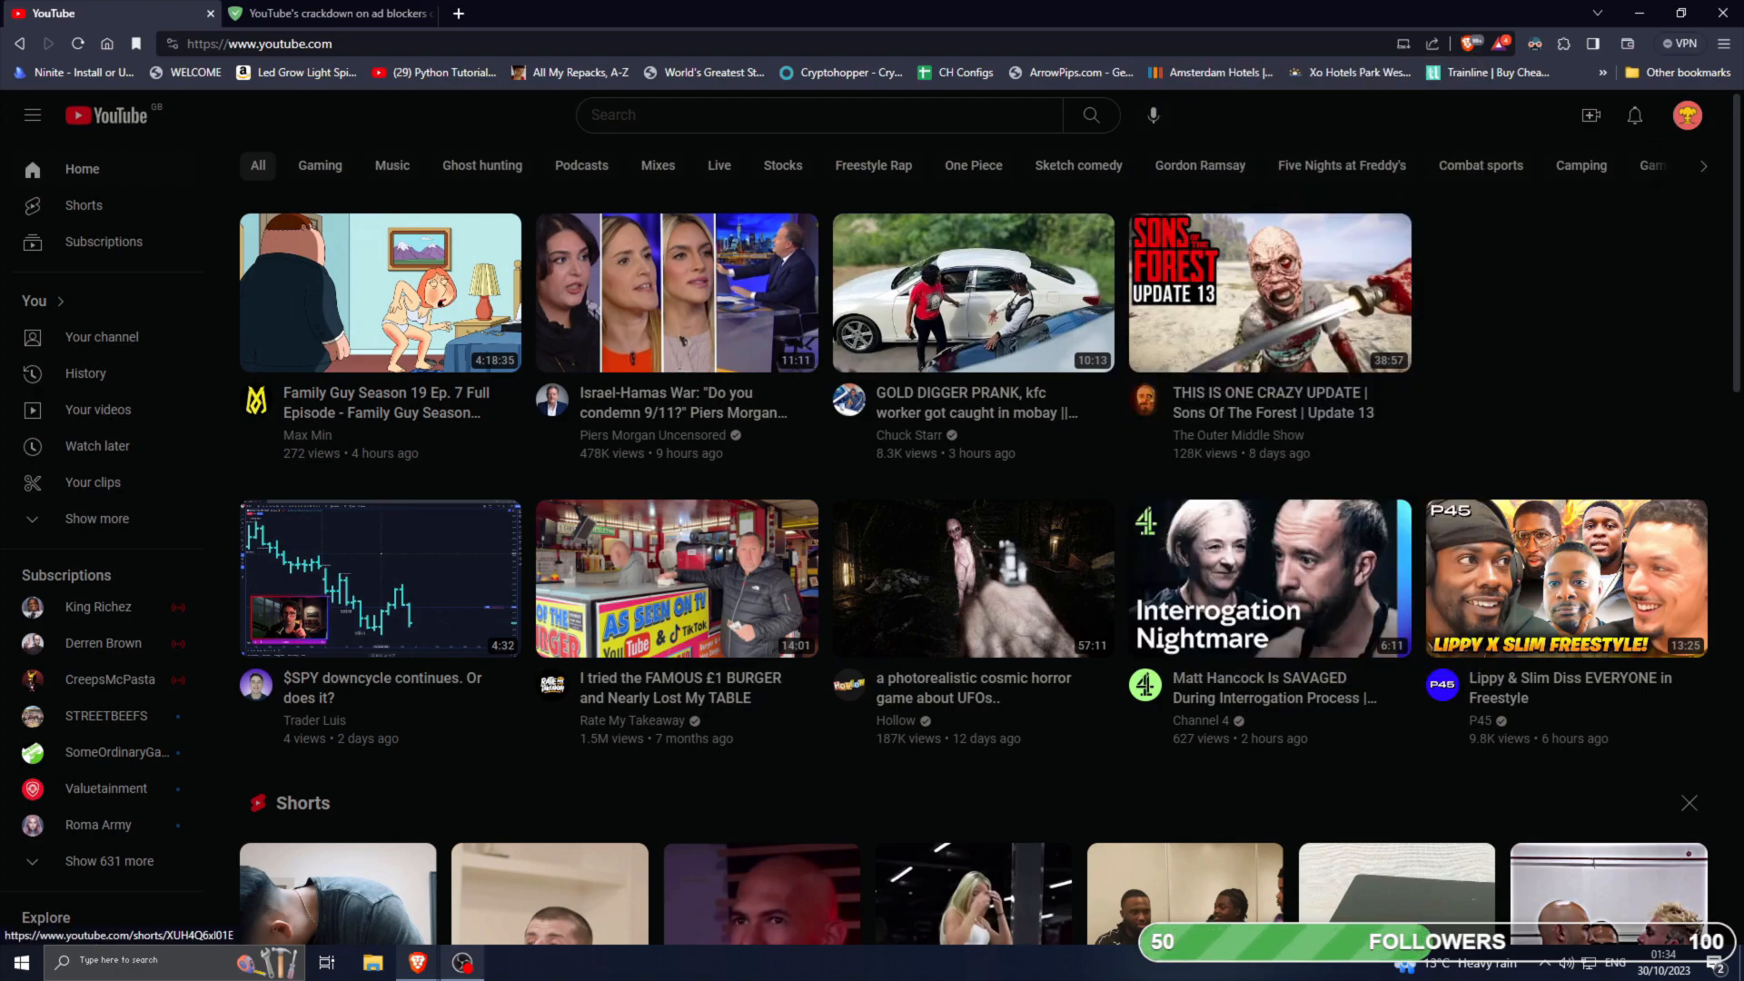
{"action": "mouse_move", "coordinate": [461, 961]}
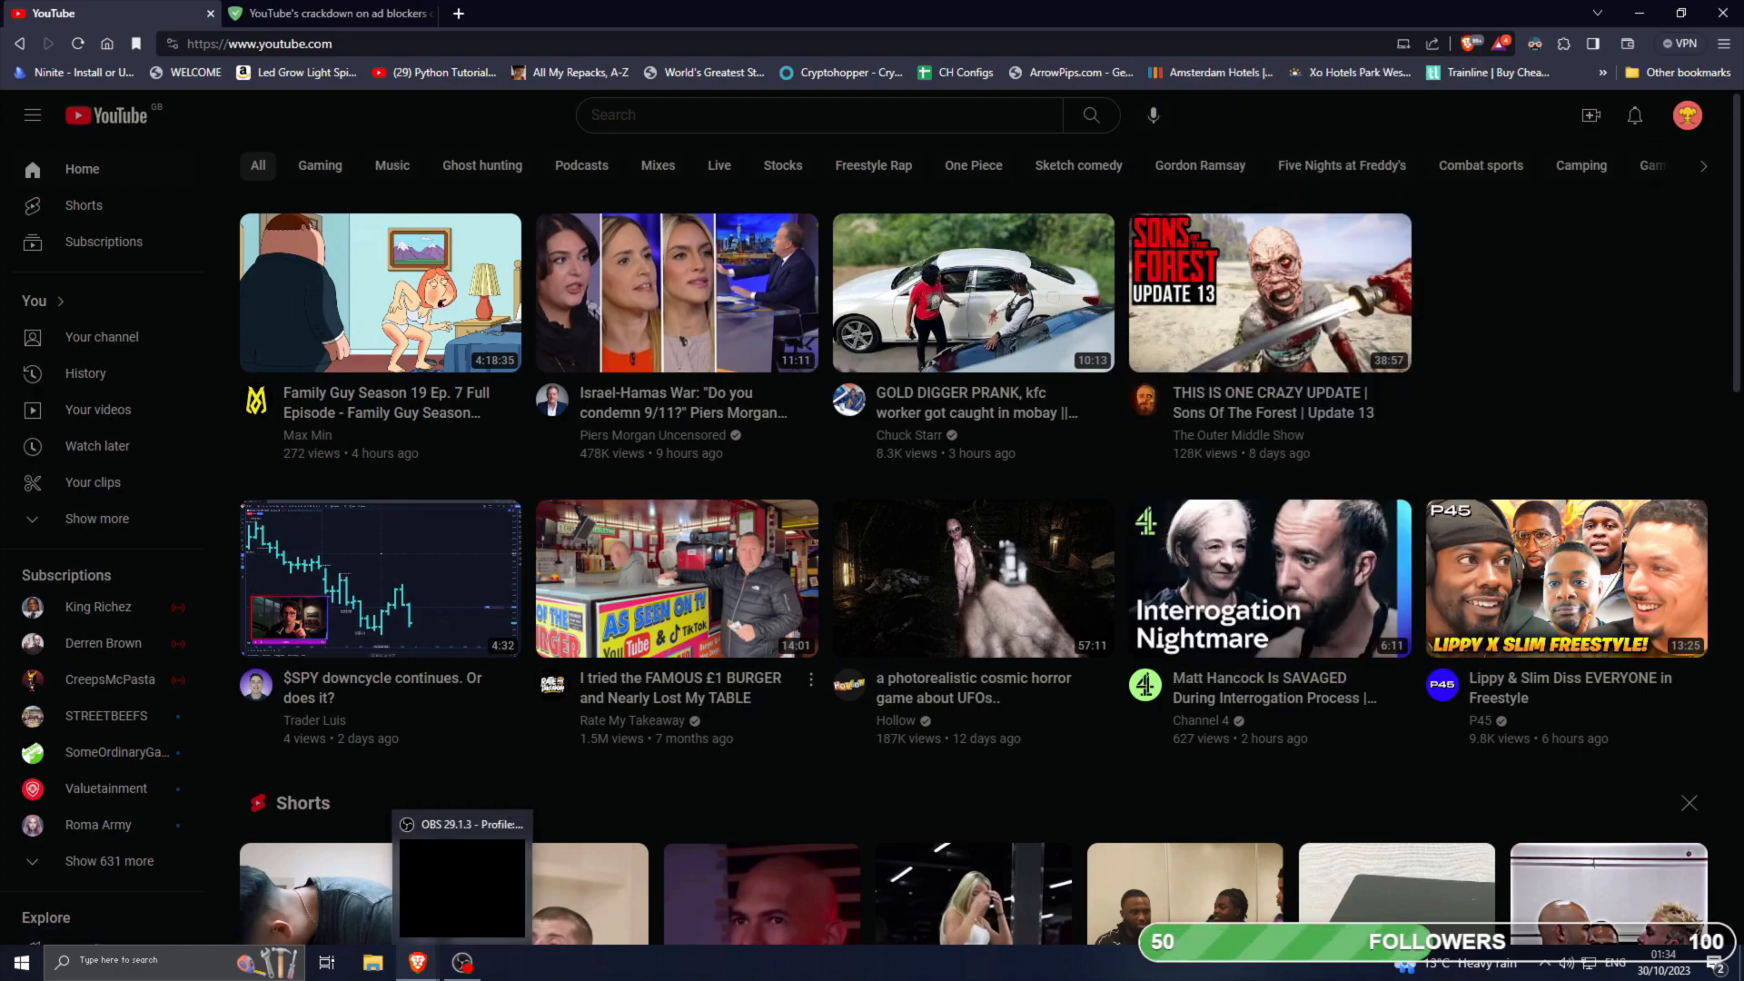
{"action": "left_click", "coordinate": [331, 12]}
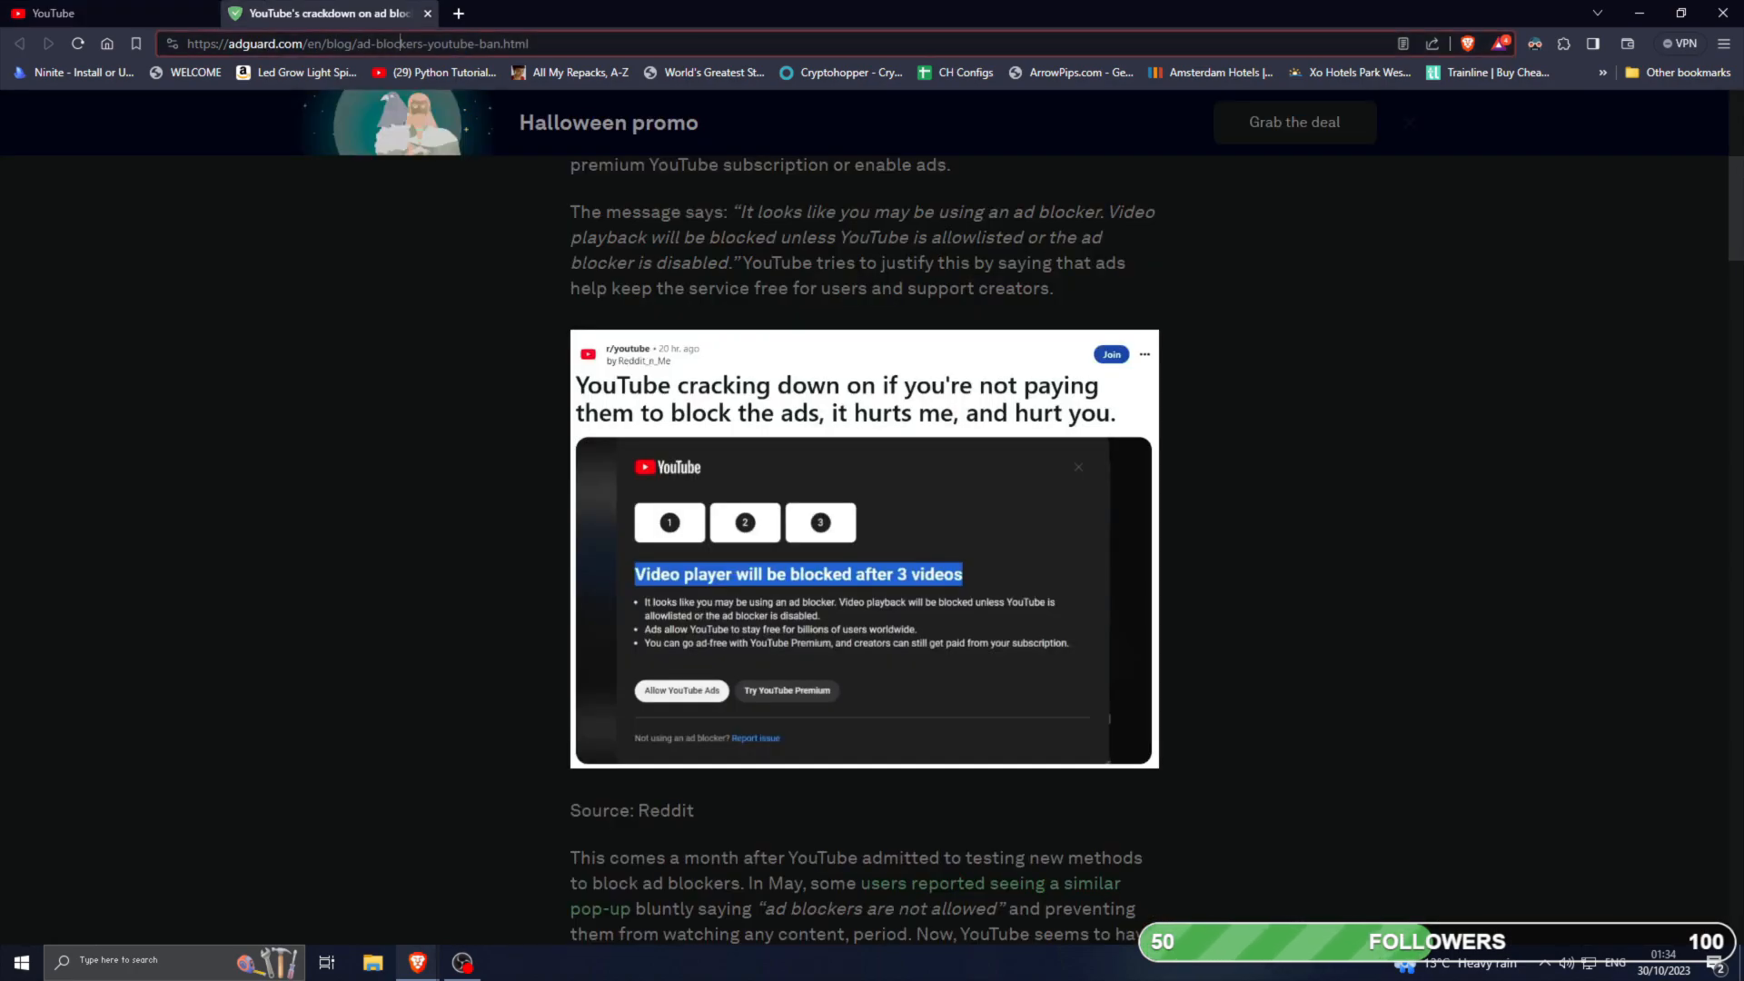
{"action": "type", "text": "ub"}
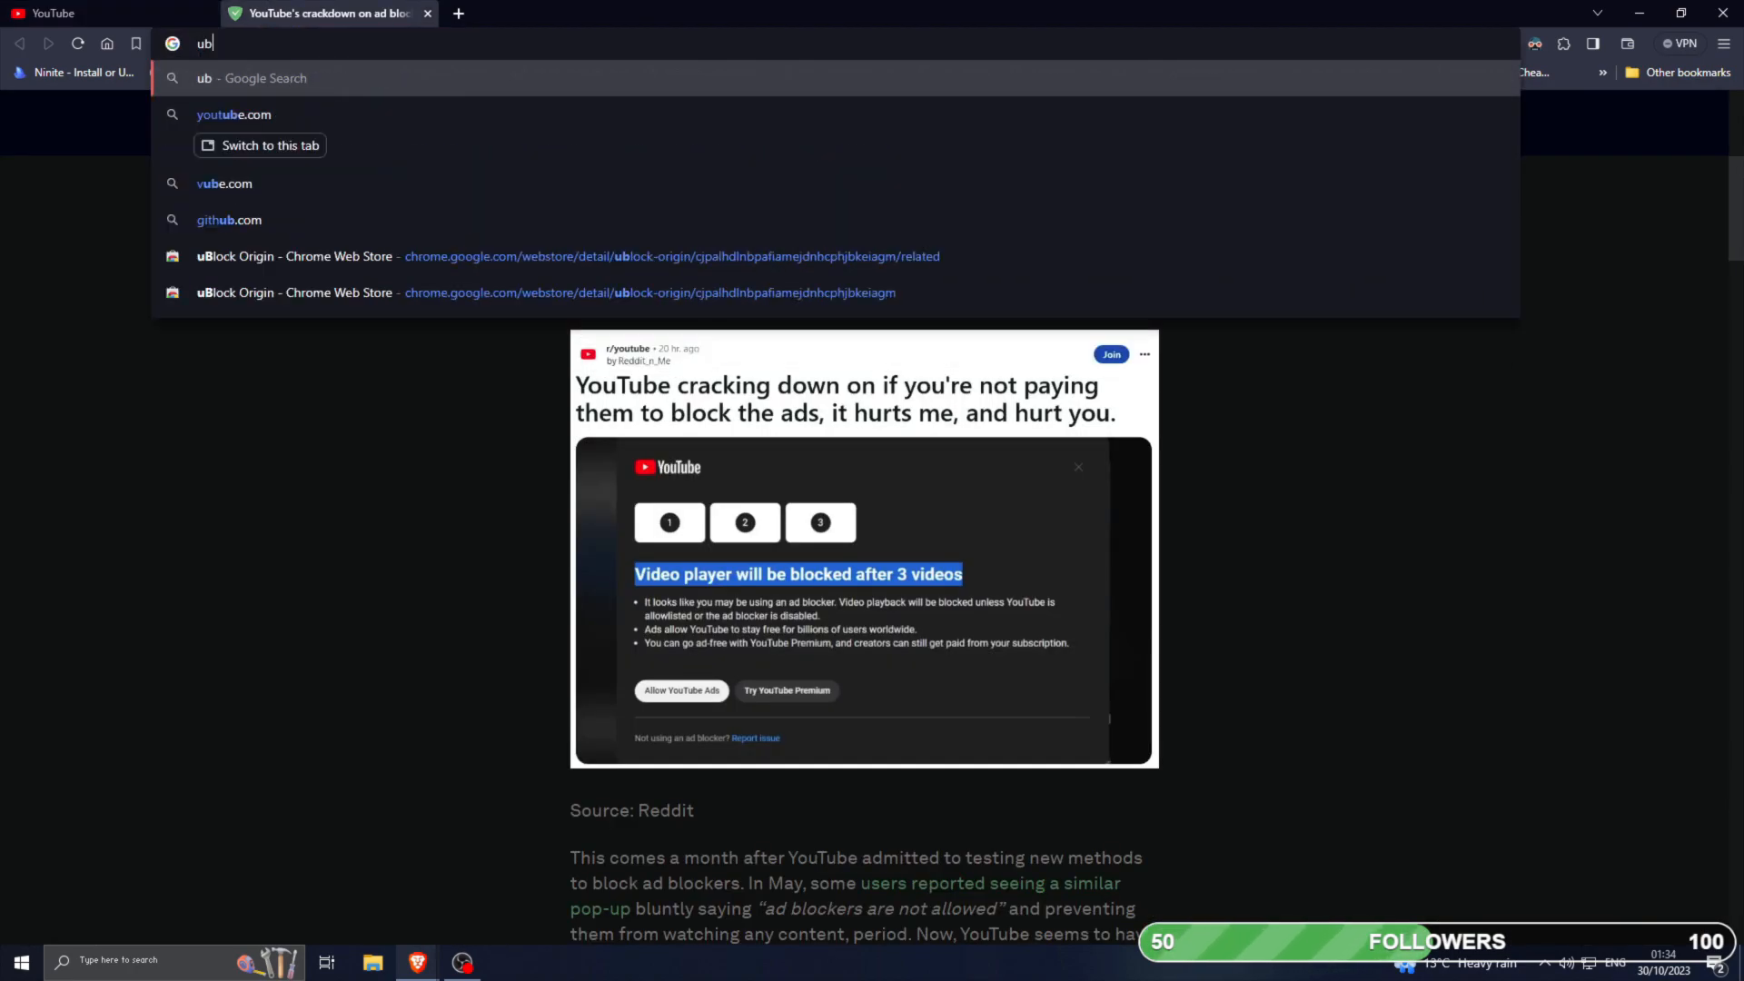
{"action": "key", "text": "Return"}
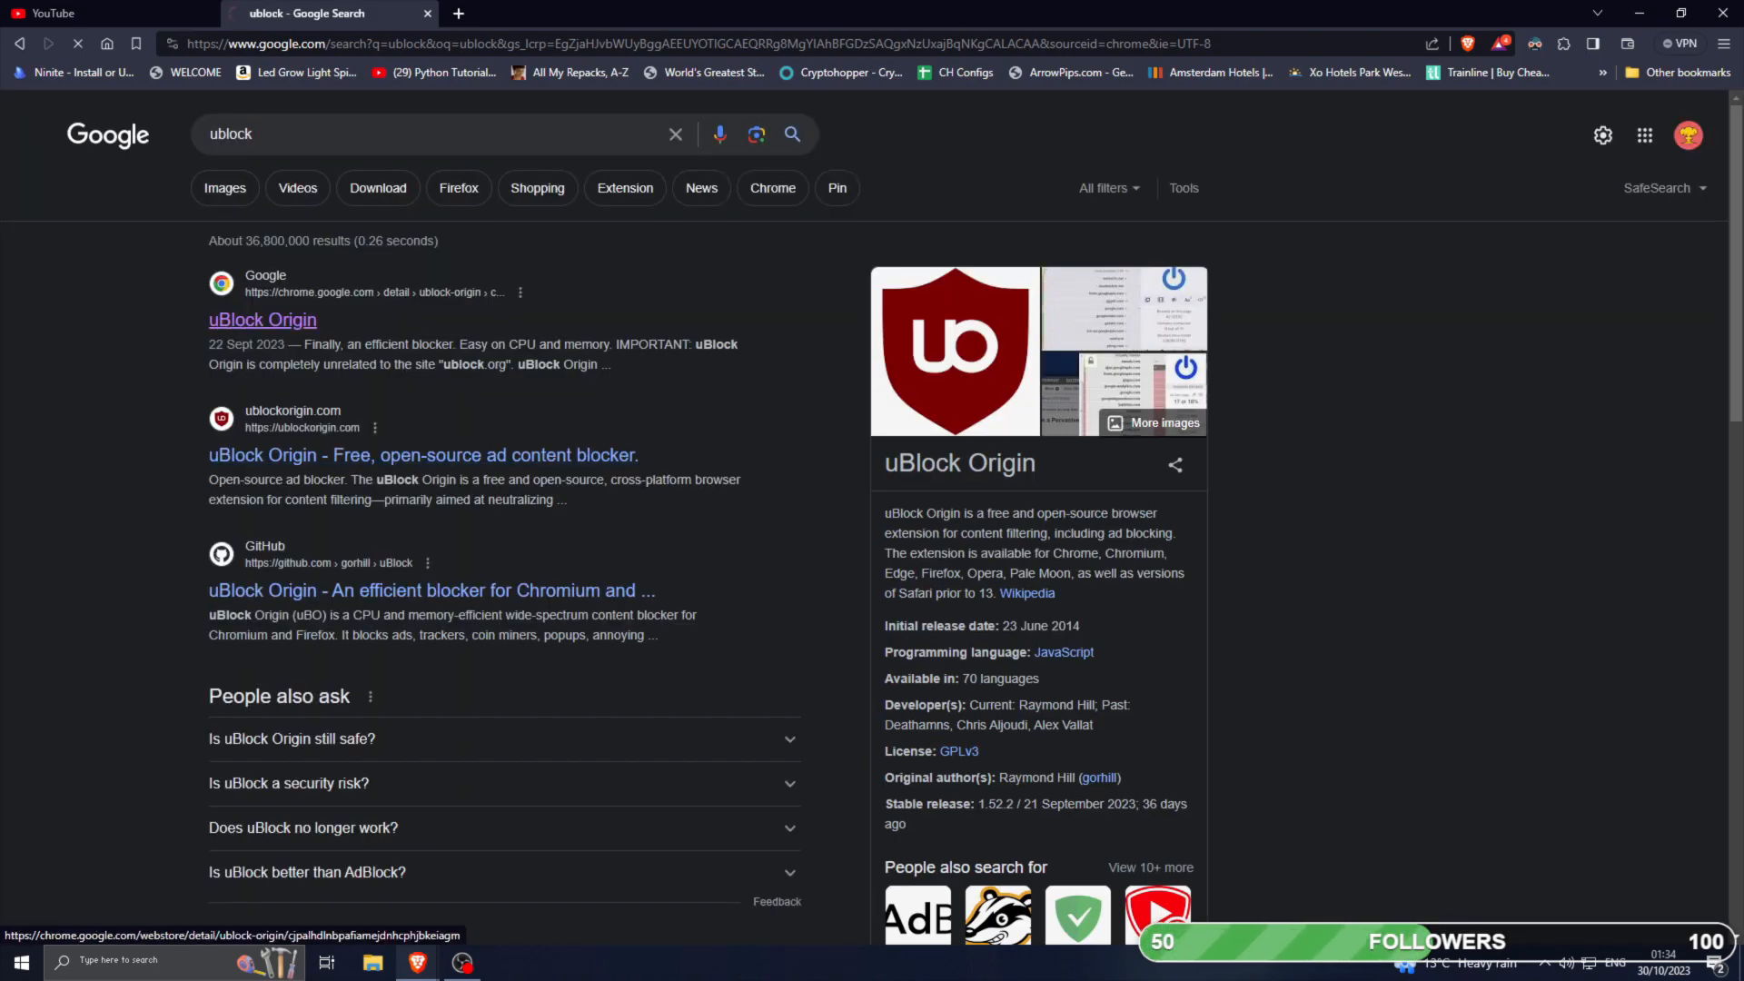
Visit the official ublockorigin.com site and scroll through the page.
{"action": "left_click", "coordinate": [423, 455]}
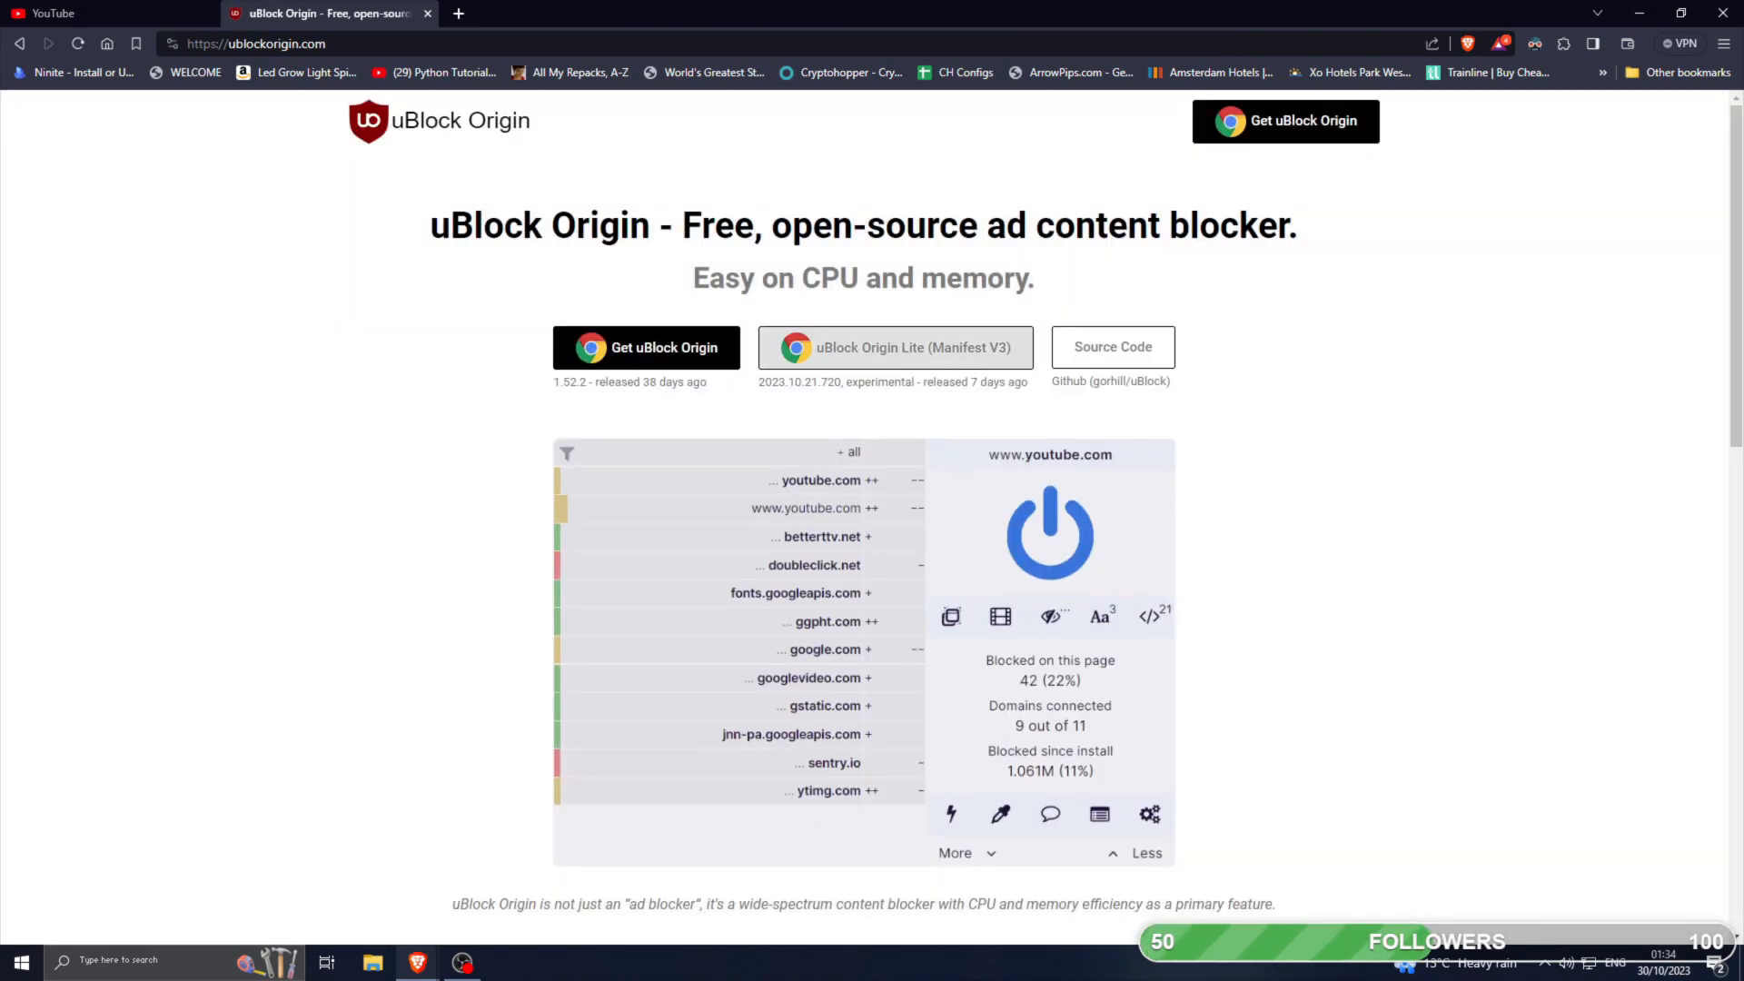
{"action": "scroll", "scroll_direction": "down", "scroll_amount": 3}
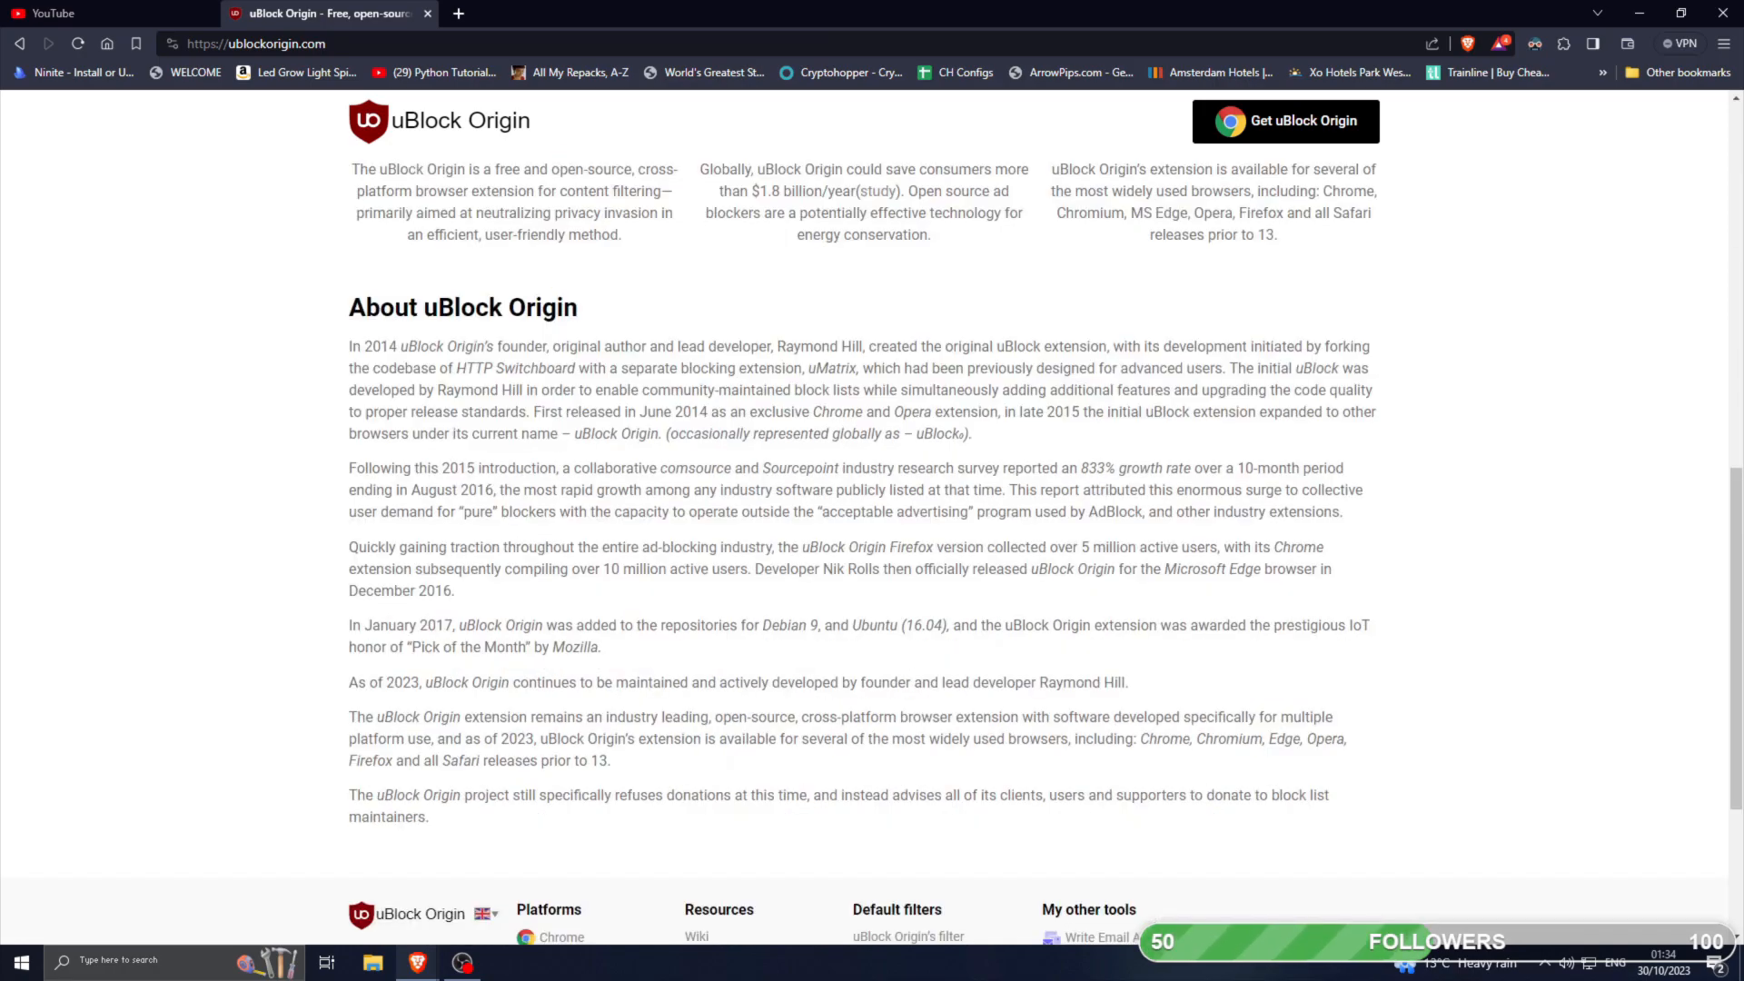
{"action": "scroll", "scroll_direction": "down", "scroll_amount": 3}
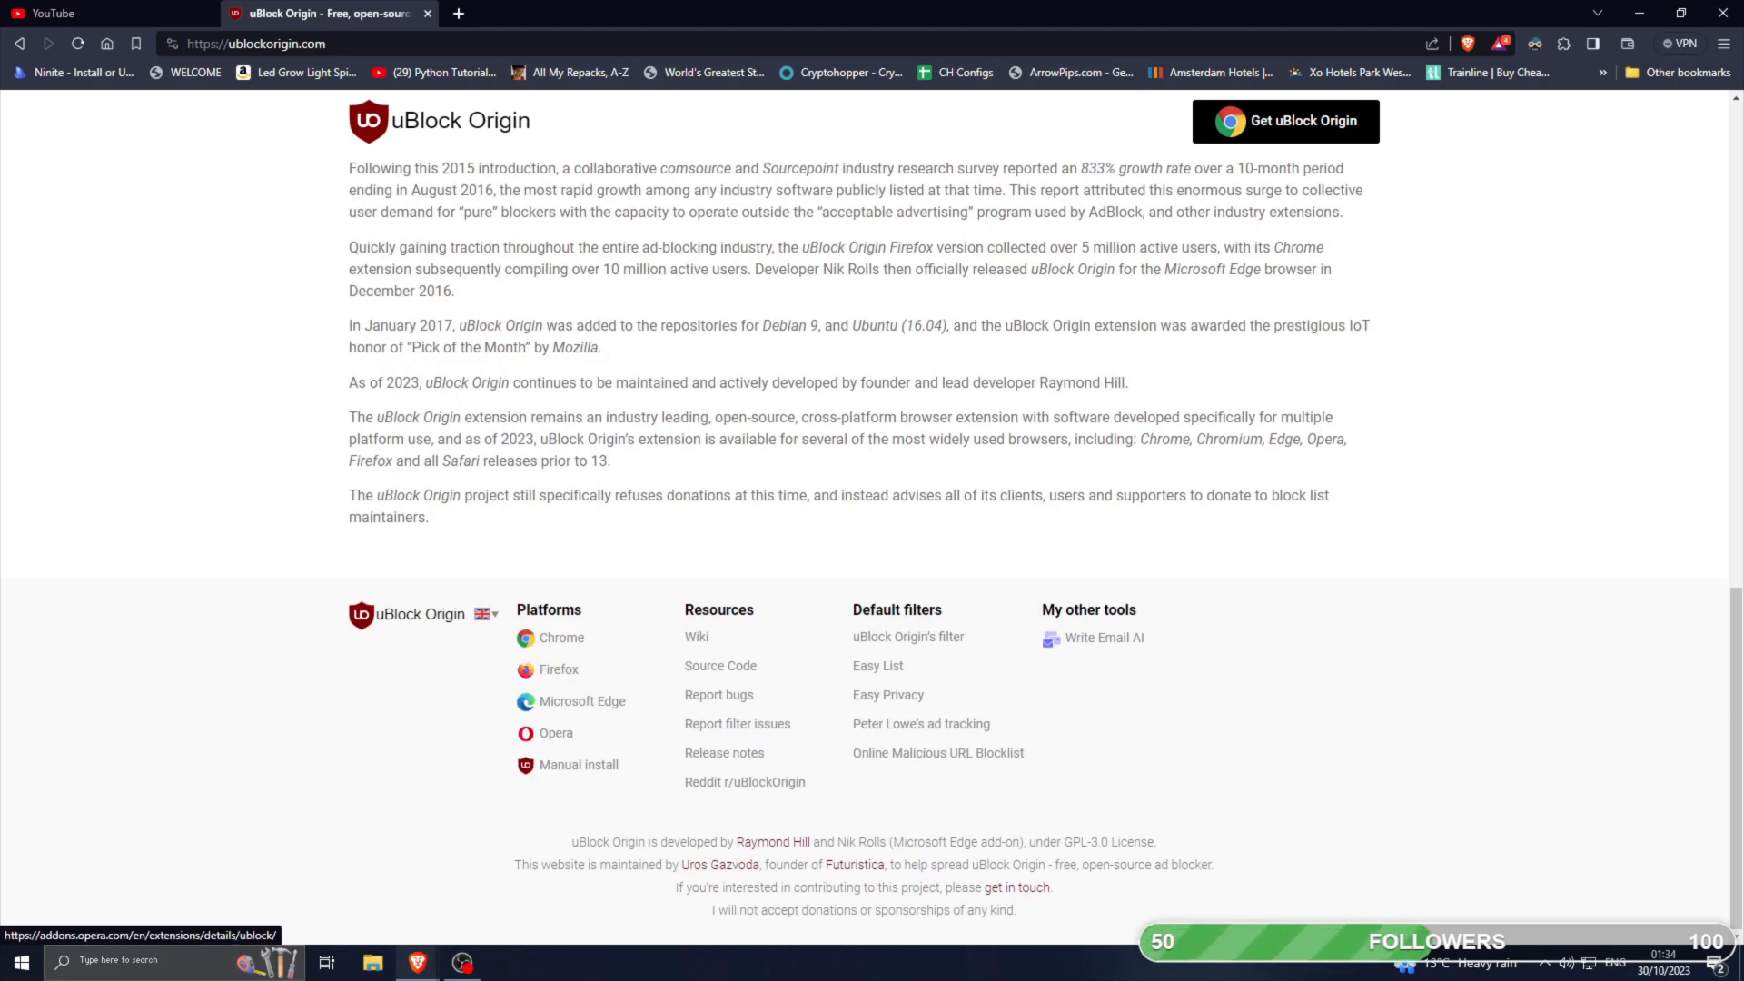
{"action": "mouse_move", "coordinate": [723, 752]}
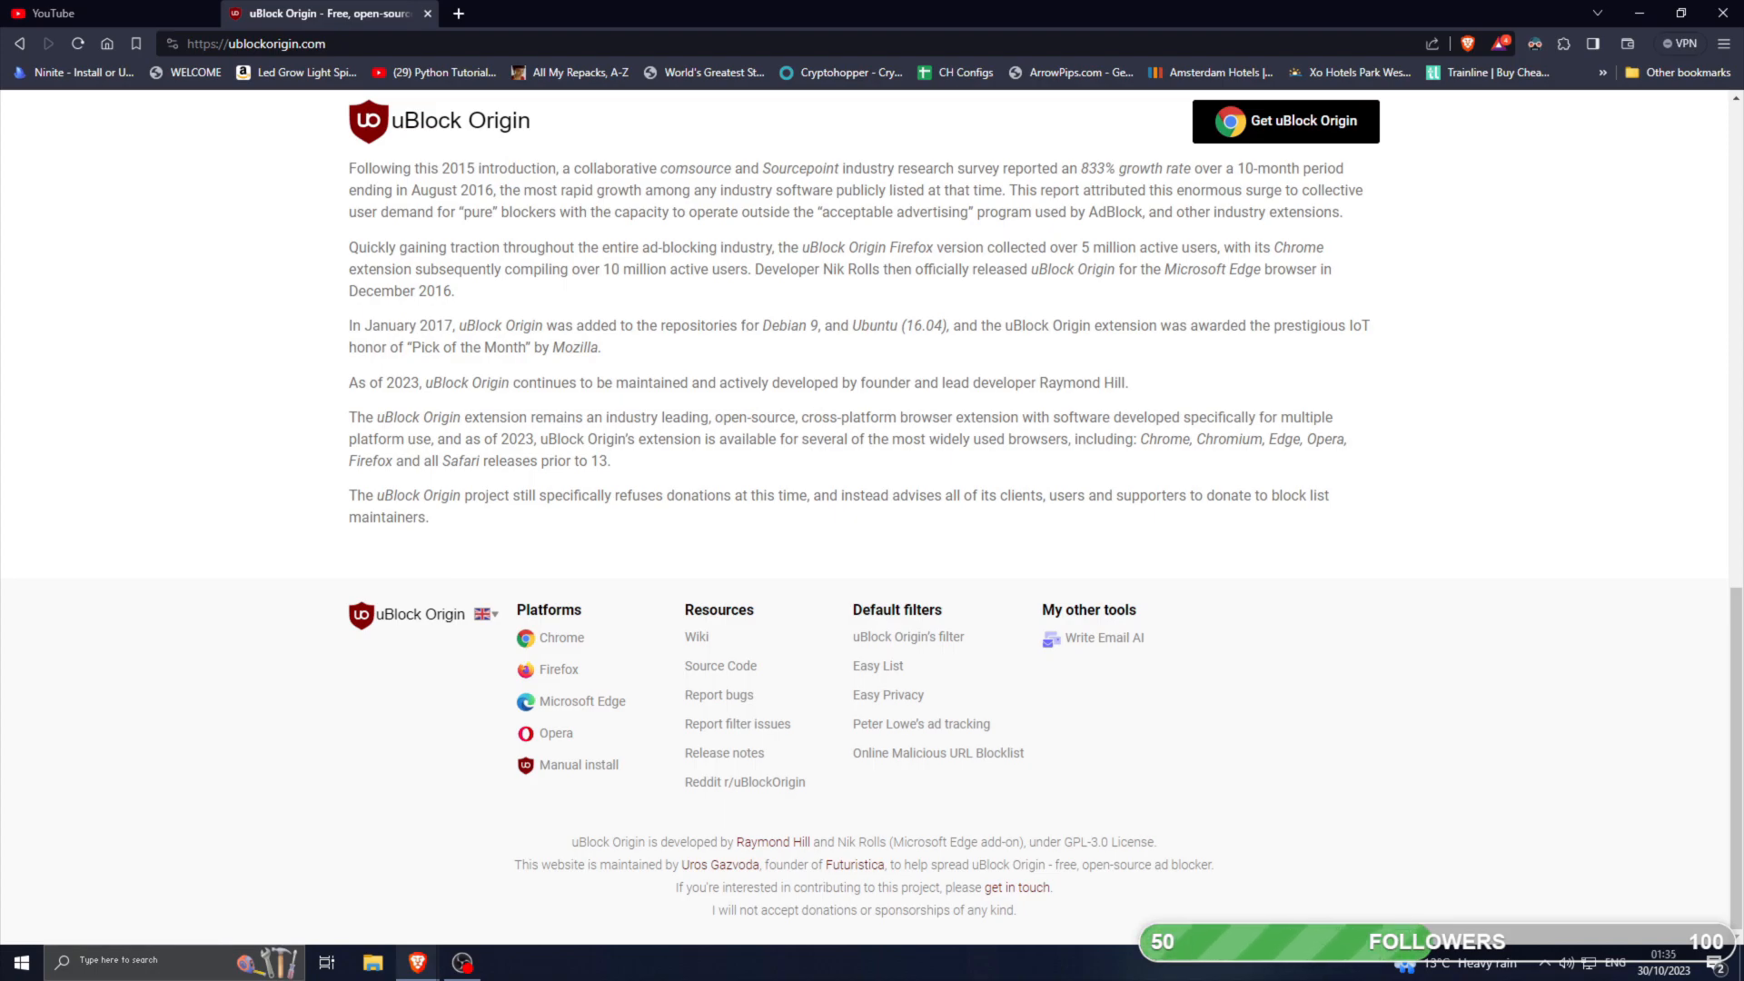
{"action": "mouse_move", "coordinate": [559, 638]}
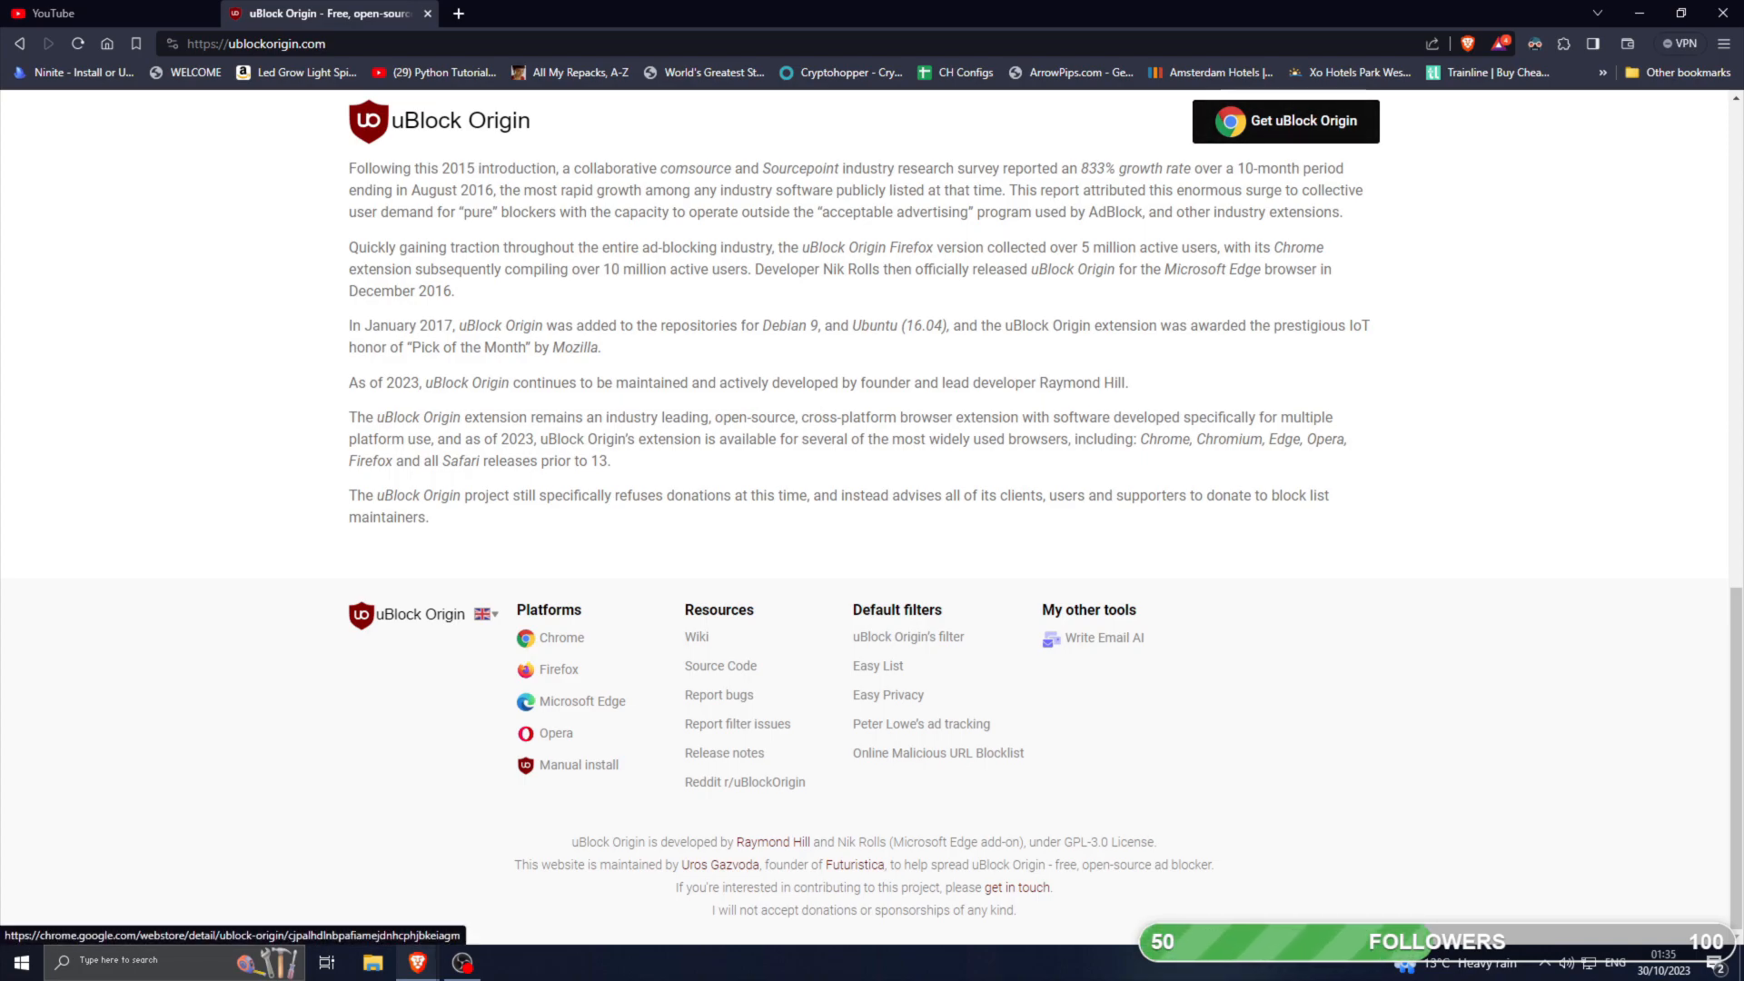
{"action": "scroll", "scroll_direction": "up", "scroll_amount": 3}
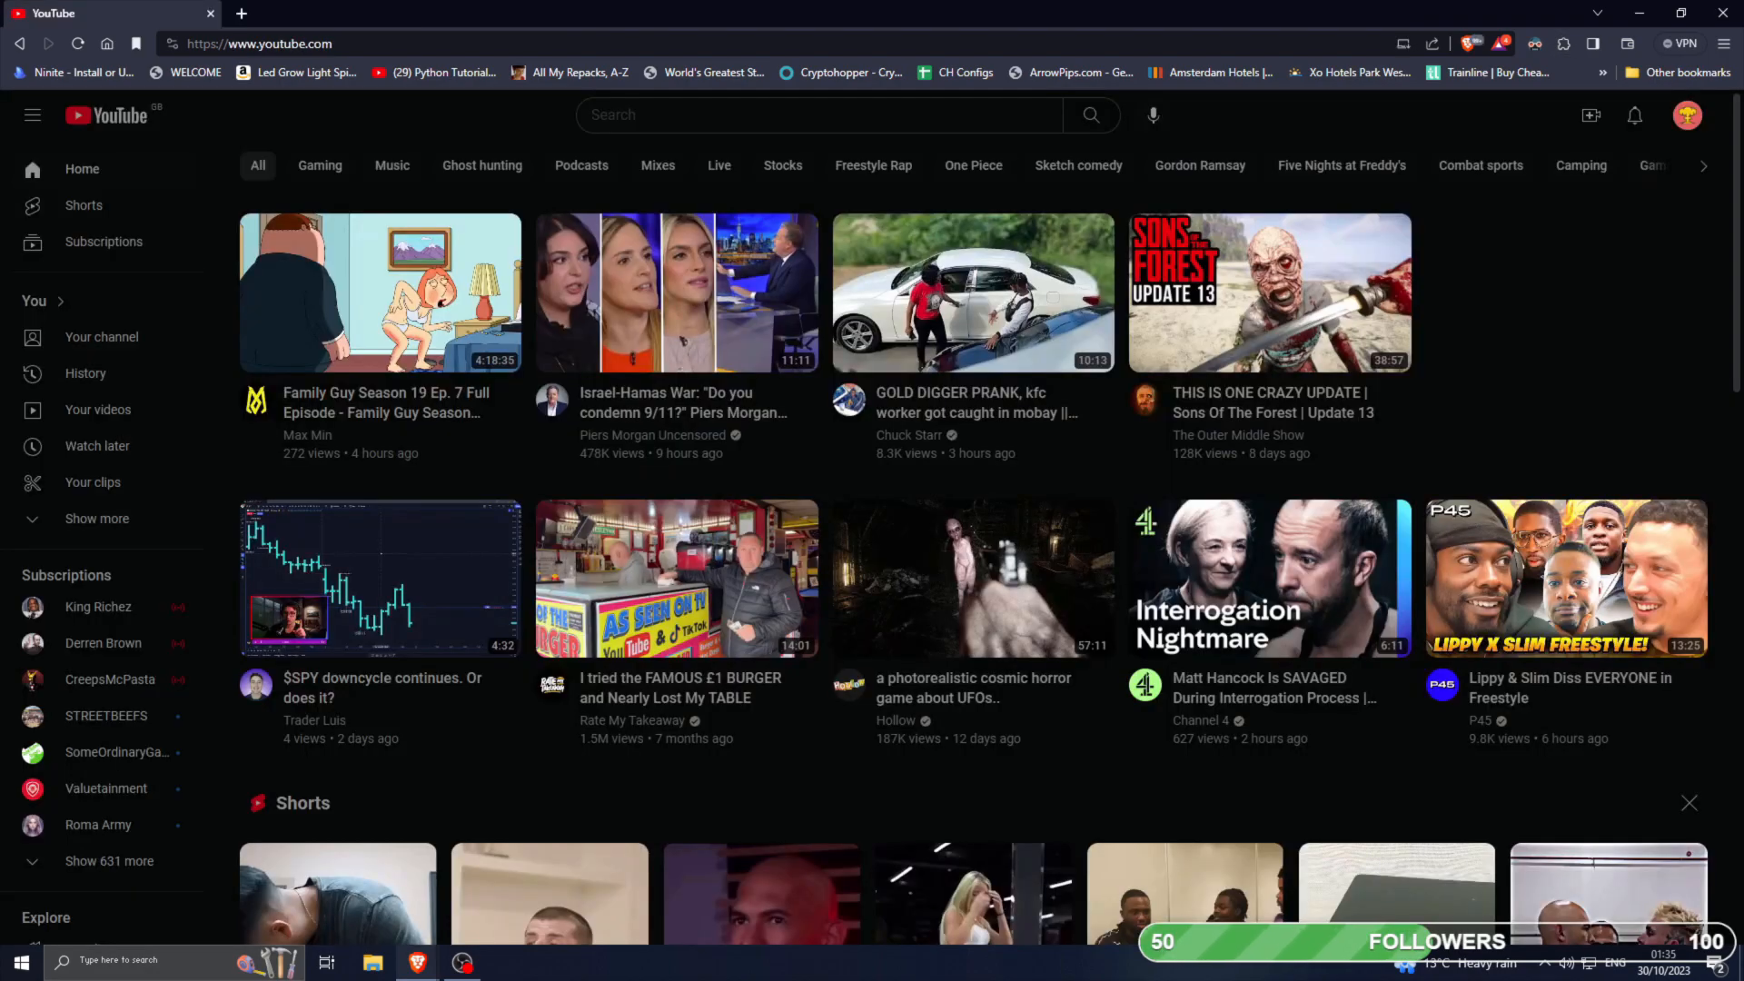
Reach the Filter lists section of the uBlock Origin dashboard from the YouTube page.
{"action": "left_click", "coordinate": [1470, 44]}
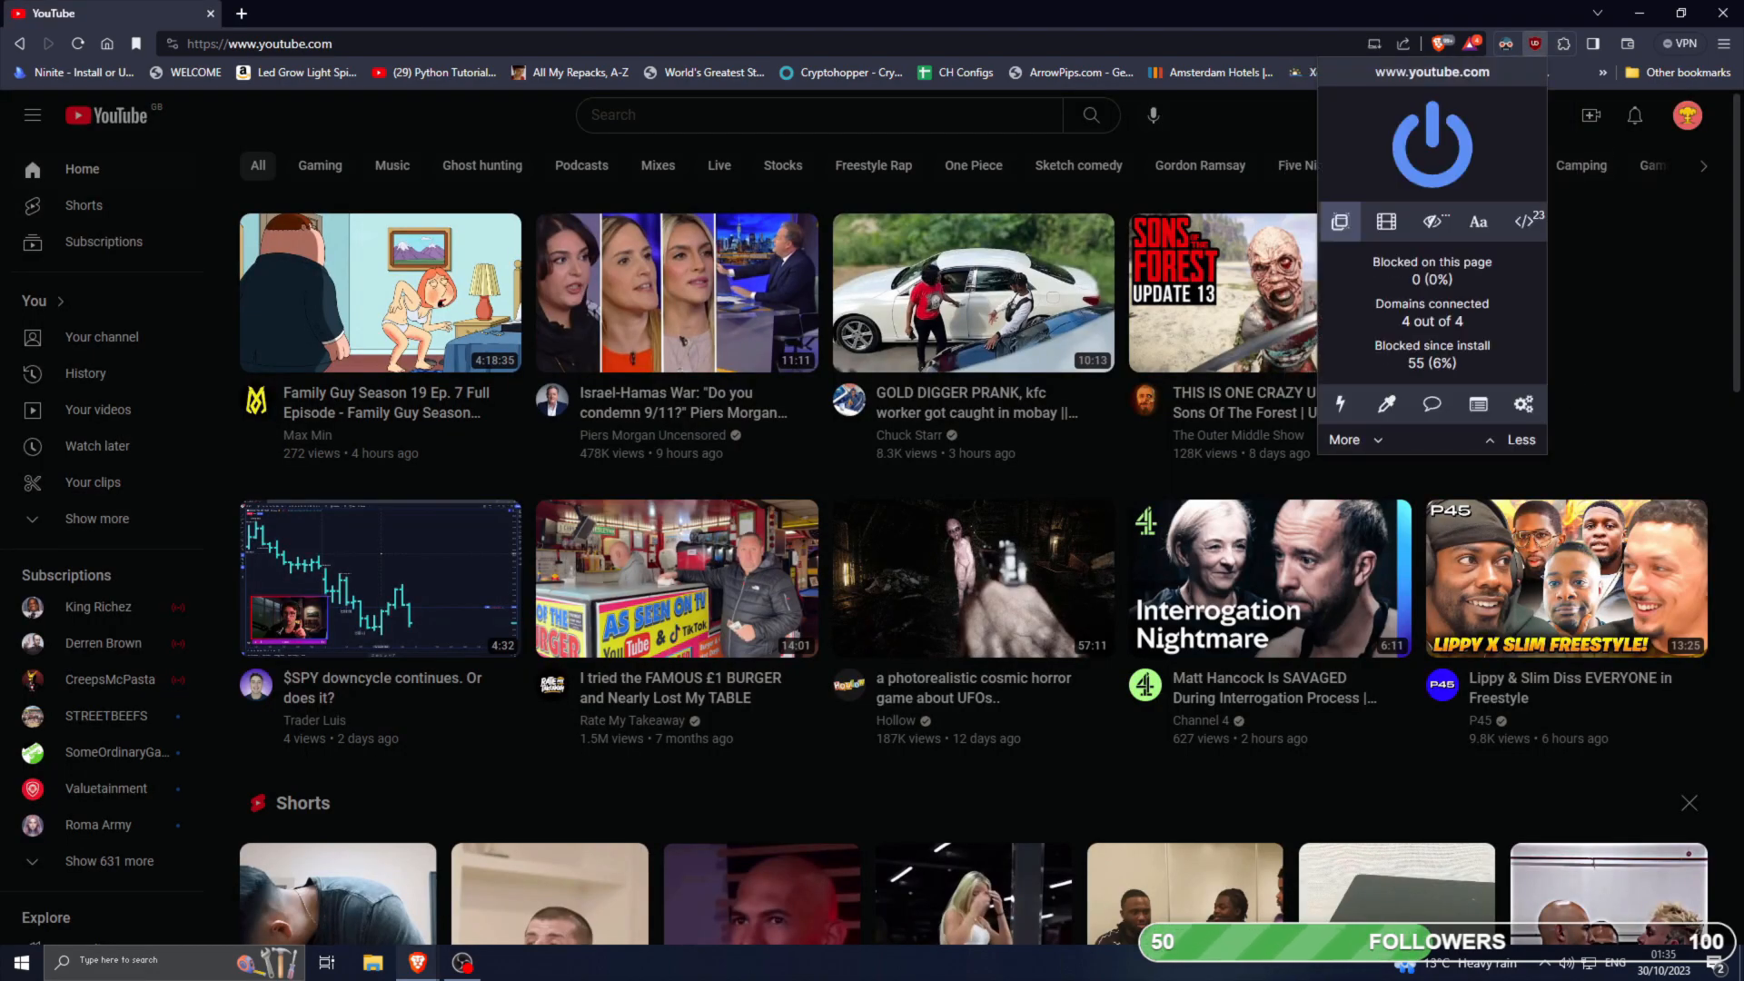
{"action": "left_click", "coordinate": [1522, 403]}
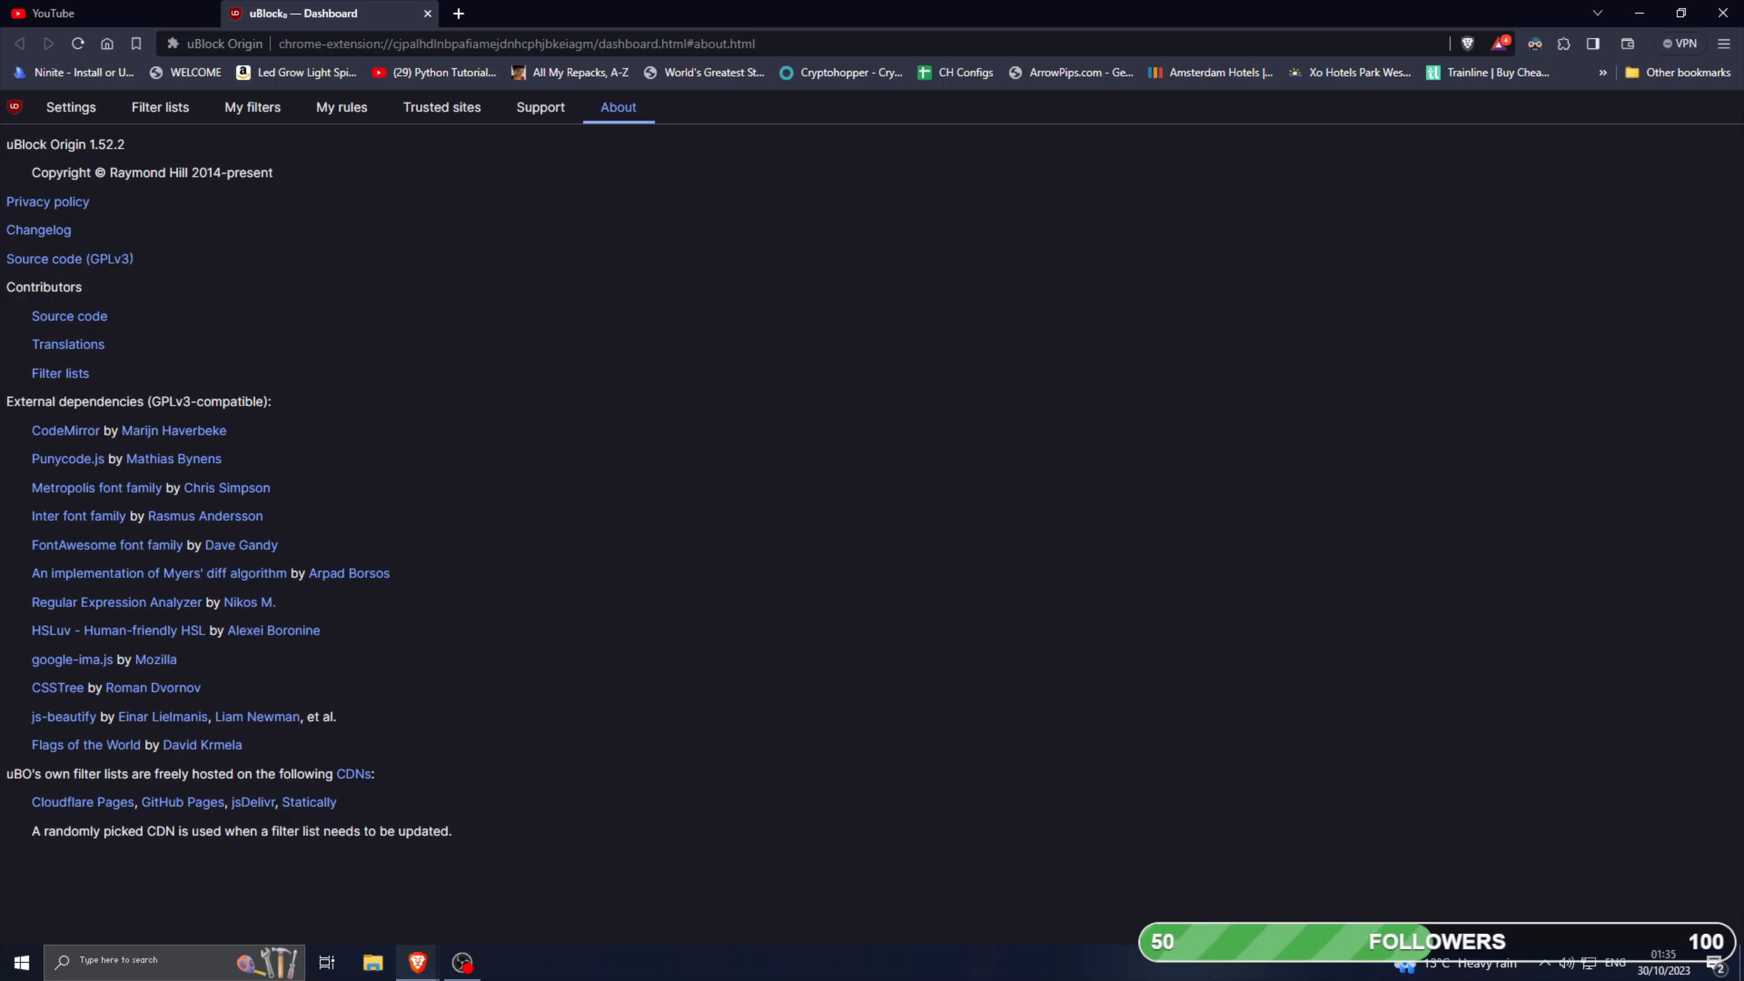
{"action": "left_click", "coordinate": [71, 107]}
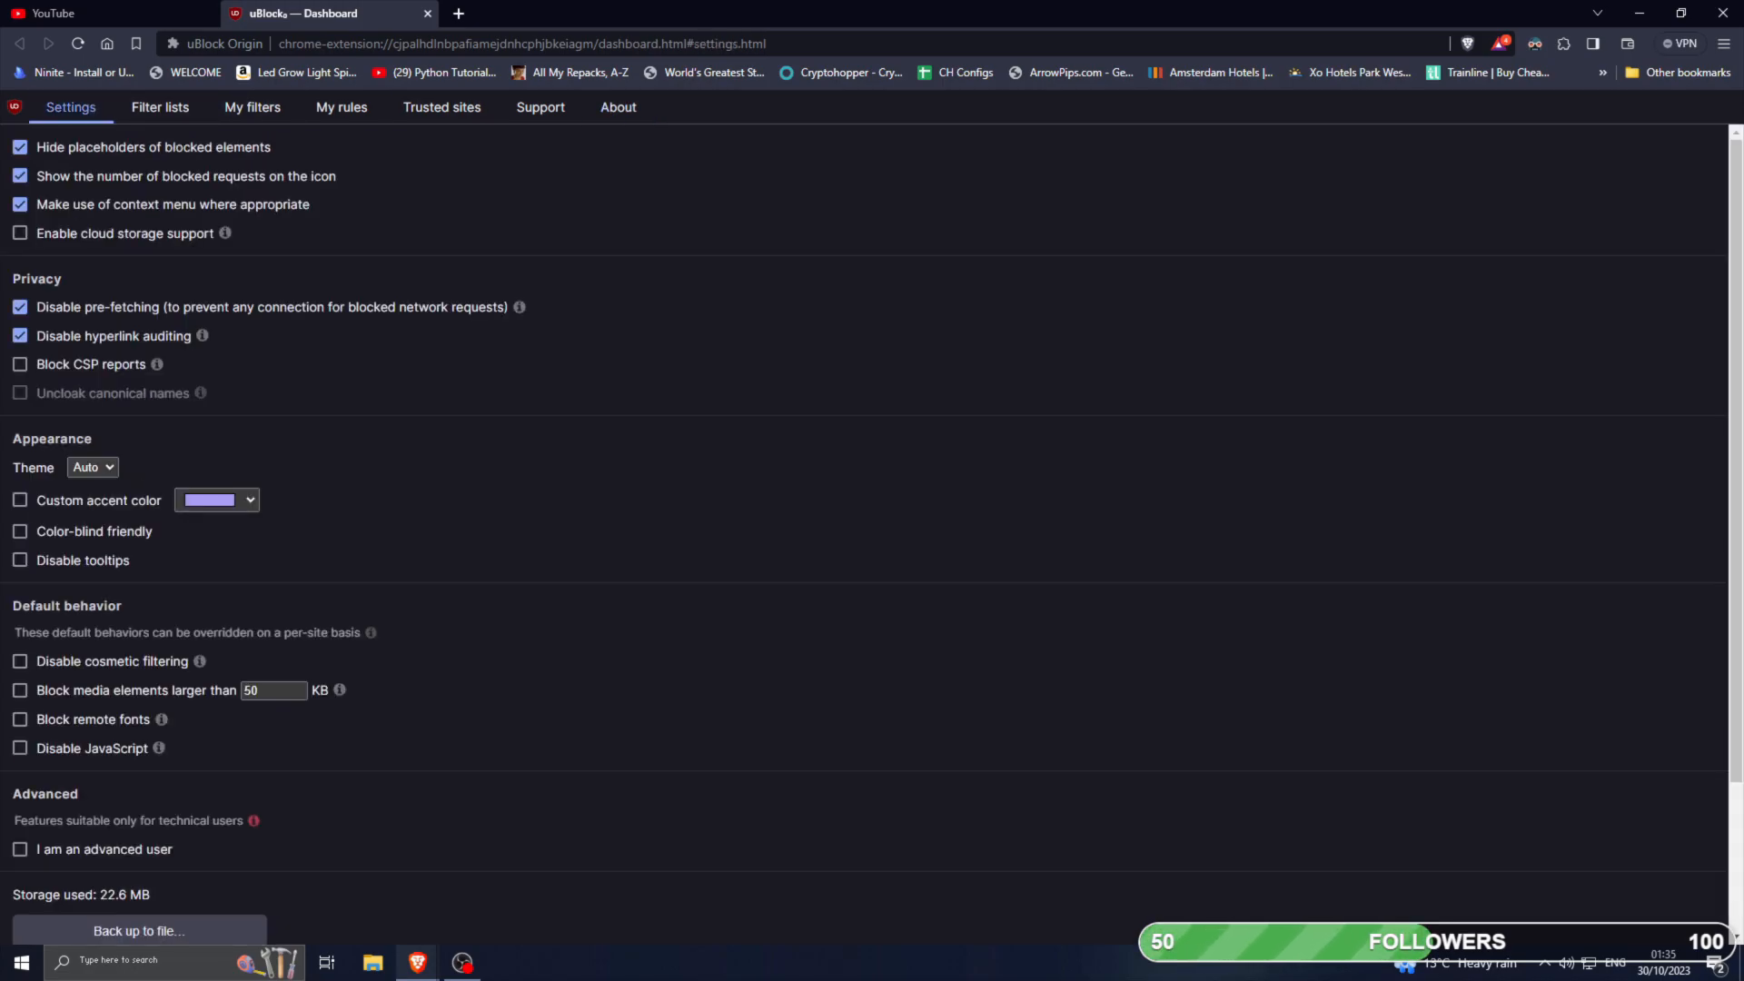
{"action": "left_click", "coordinate": [160, 107]}
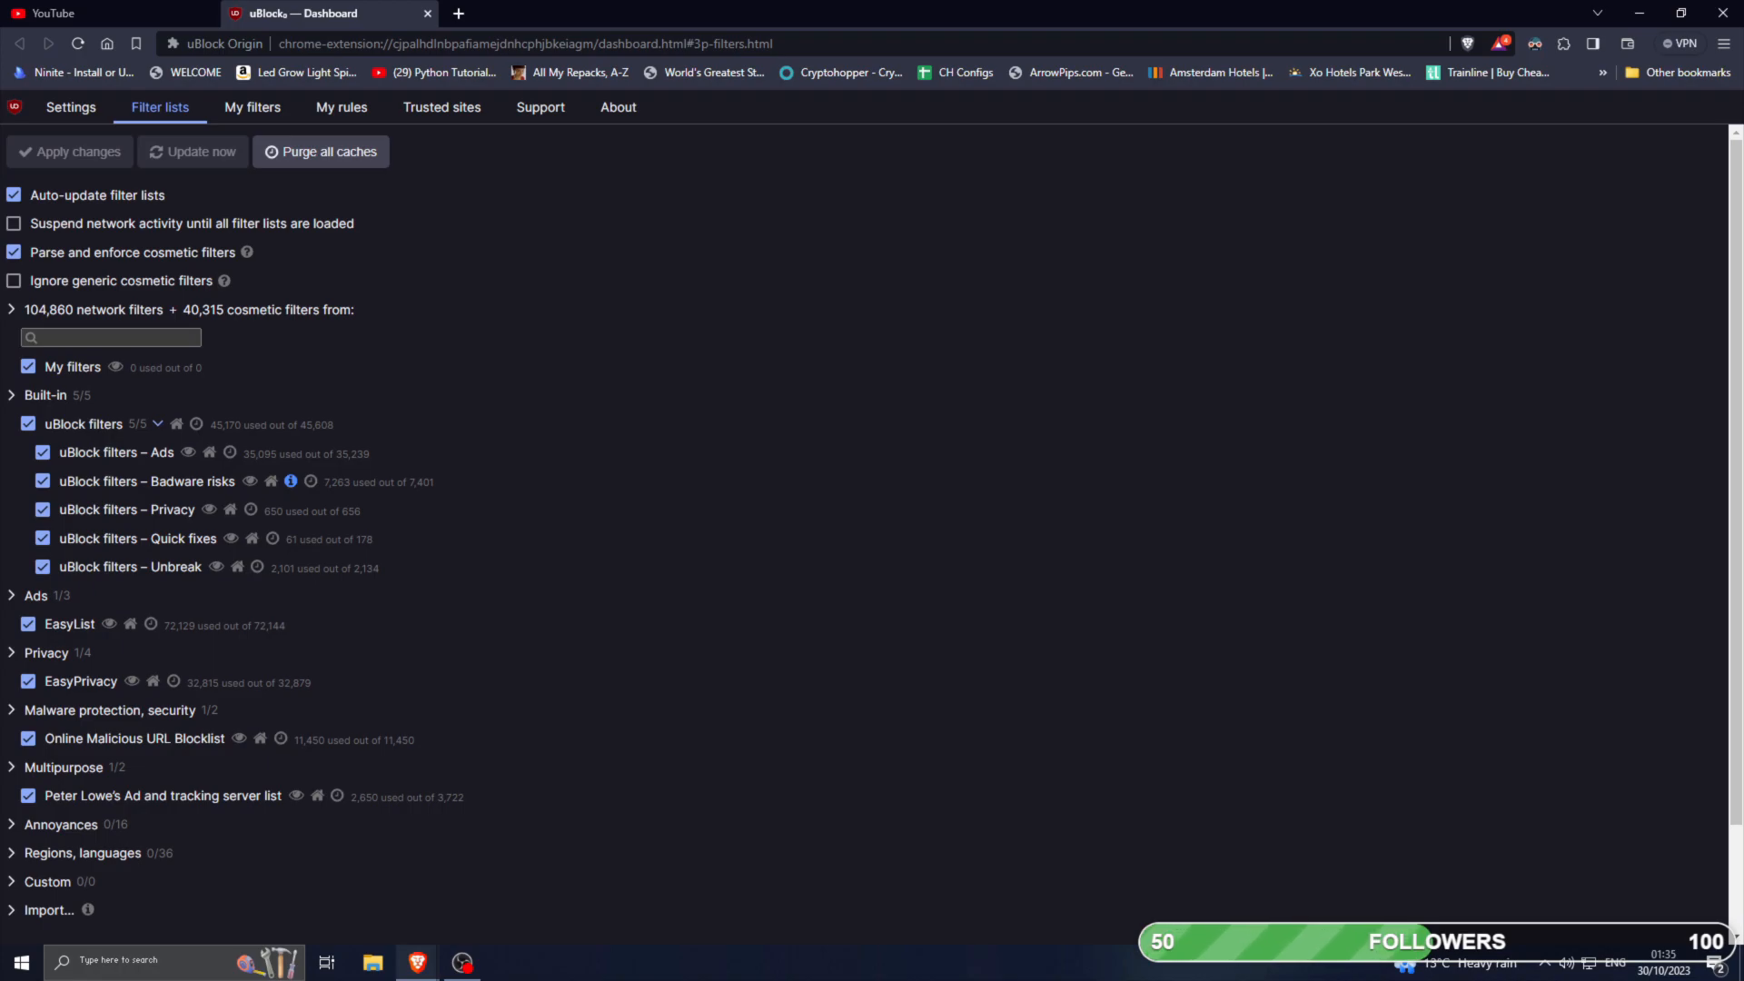
Purge all cached filter lists and download fresh copies with Update now.
{"action": "left_click", "coordinate": [191, 150]}
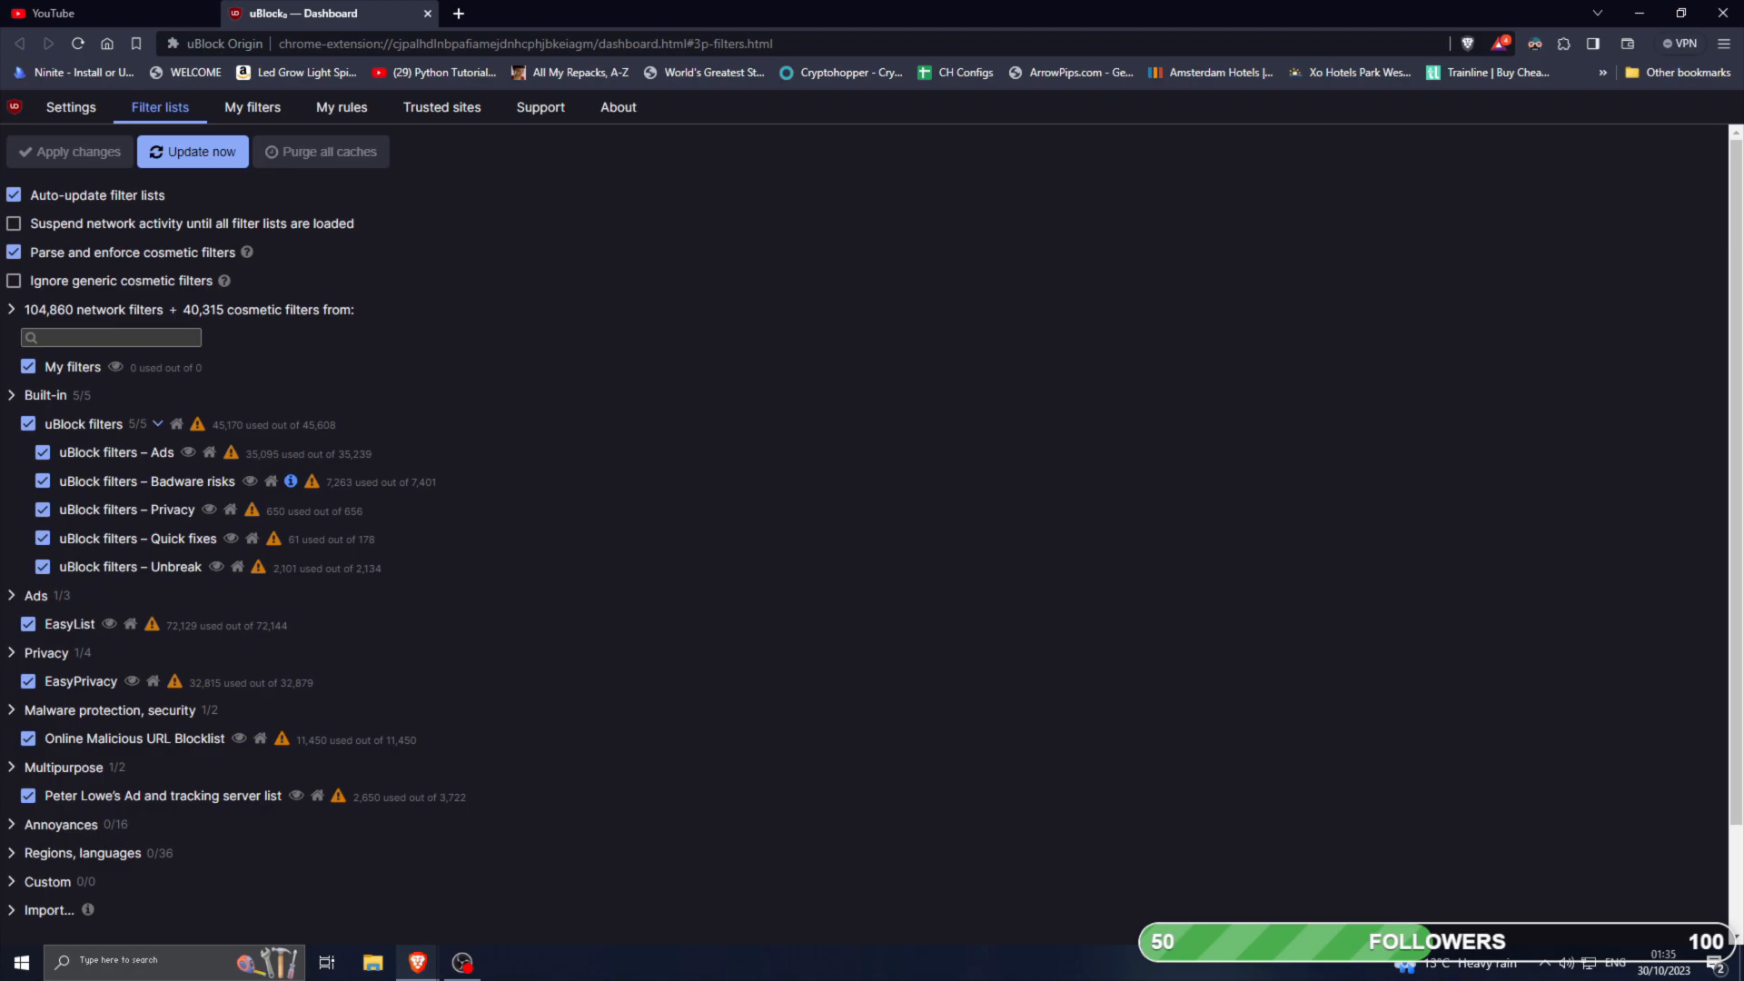
{"action": "left_click", "coordinate": [191, 151]}
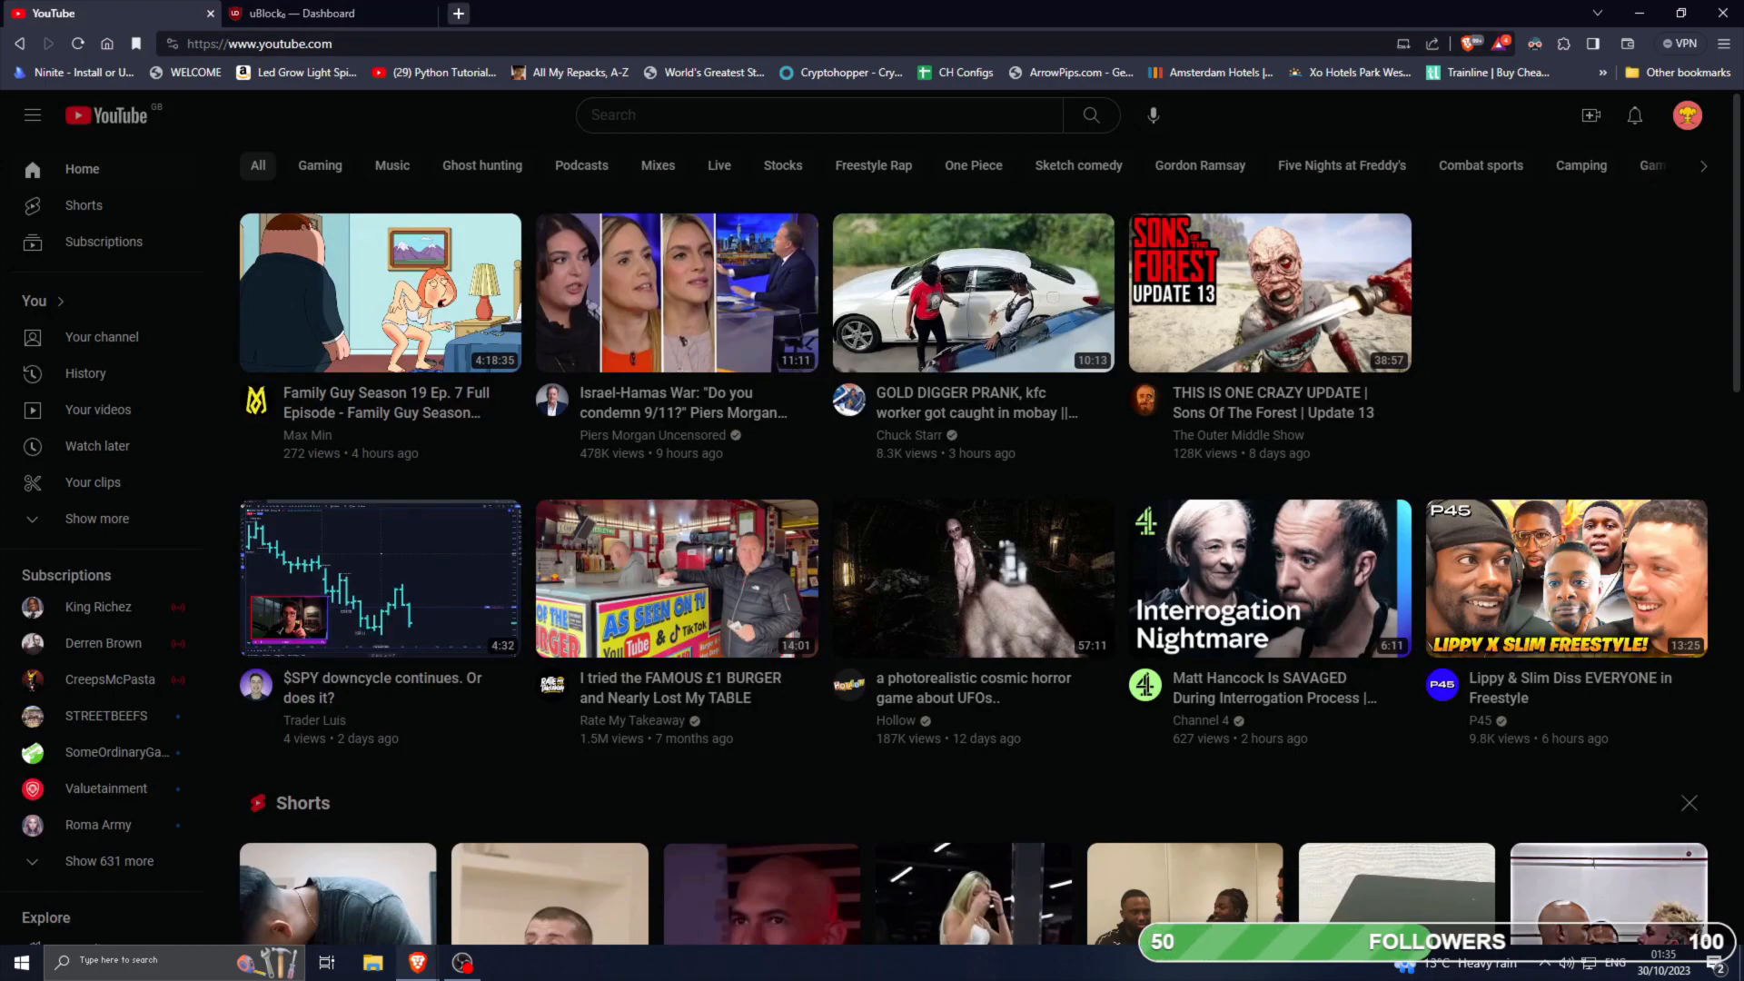
{"action": "mouse_move", "coordinate": [970, 291]}
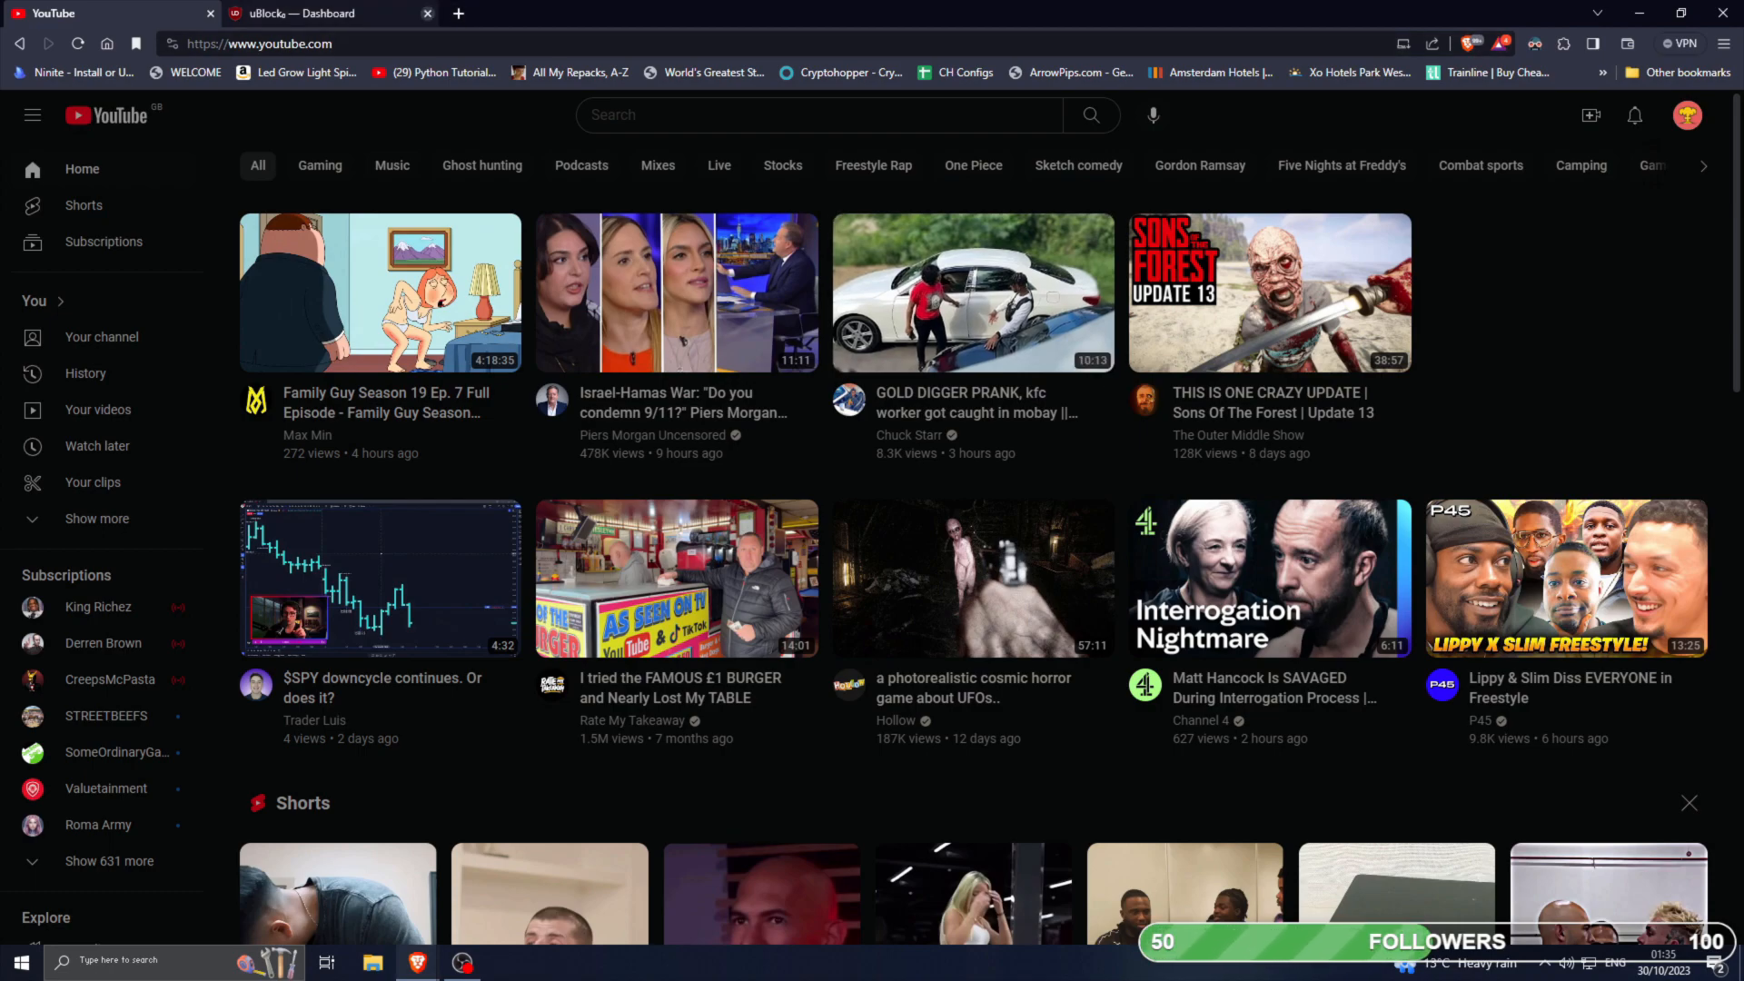
{"action": "mouse_move", "coordinate": [324, 13]}
{"action": "type", "text": "u"}
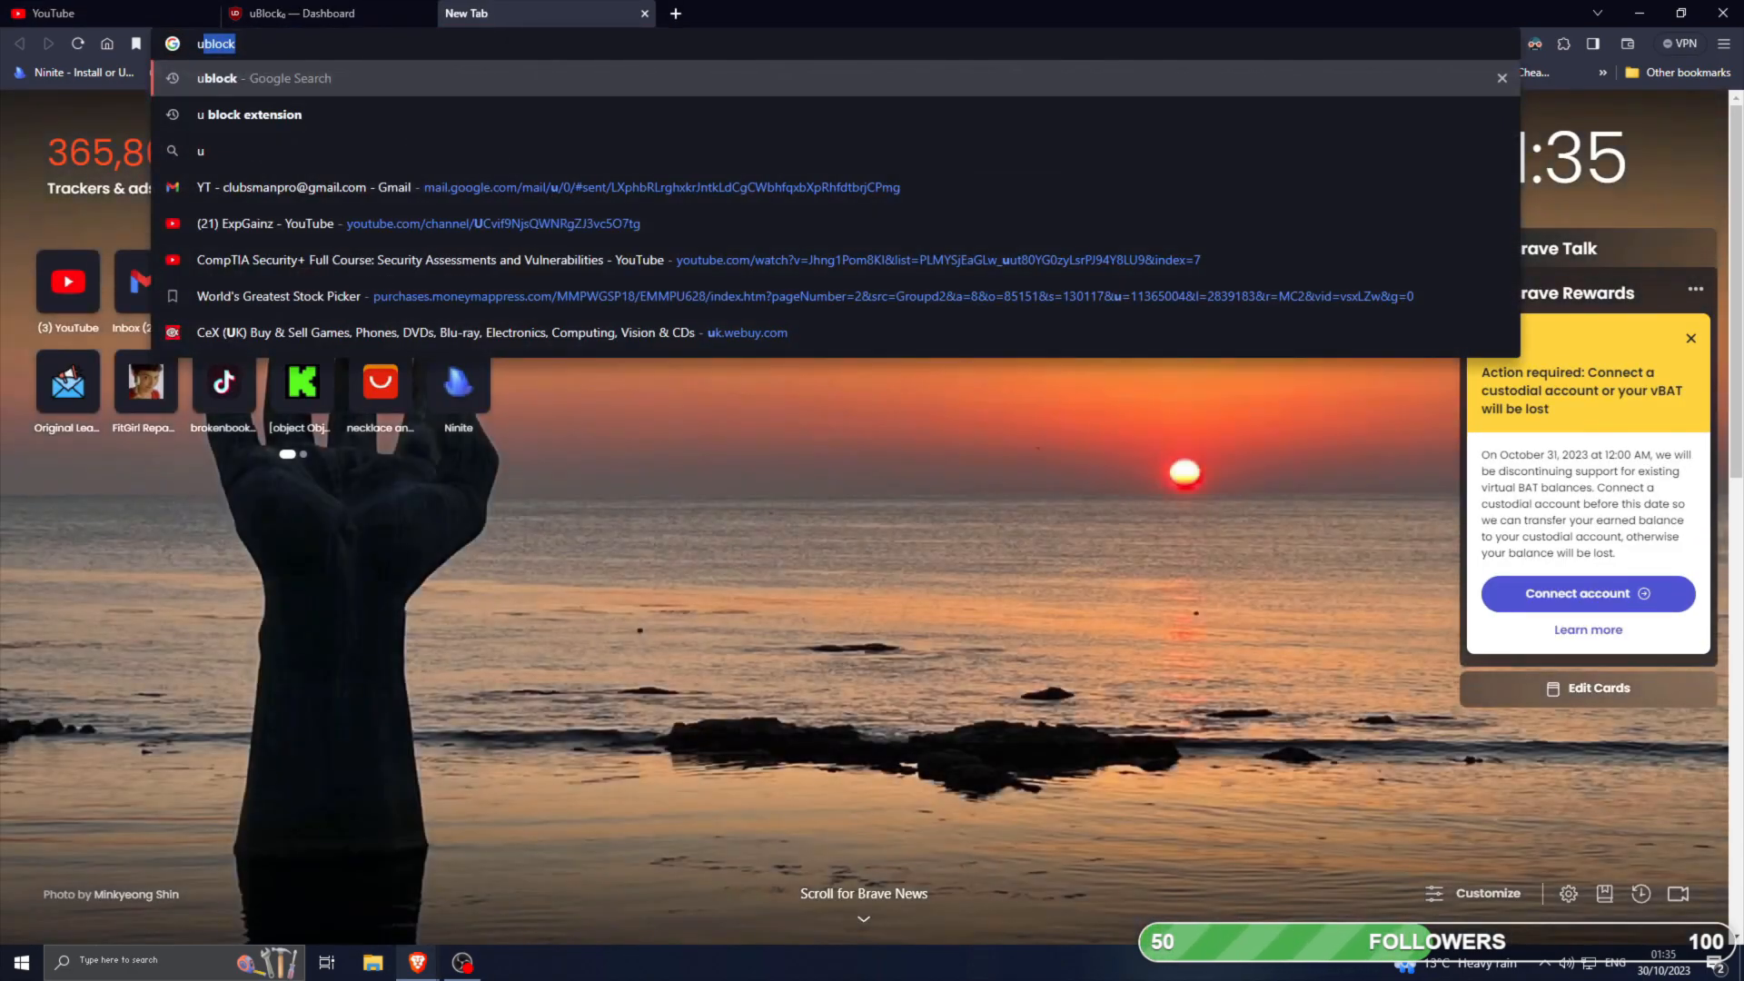
Run a Google search for 'ublock update checker' in a new tab.
{"action": "key", "text": "Backspace"}
{"action": "type", "text": "block update checker"}
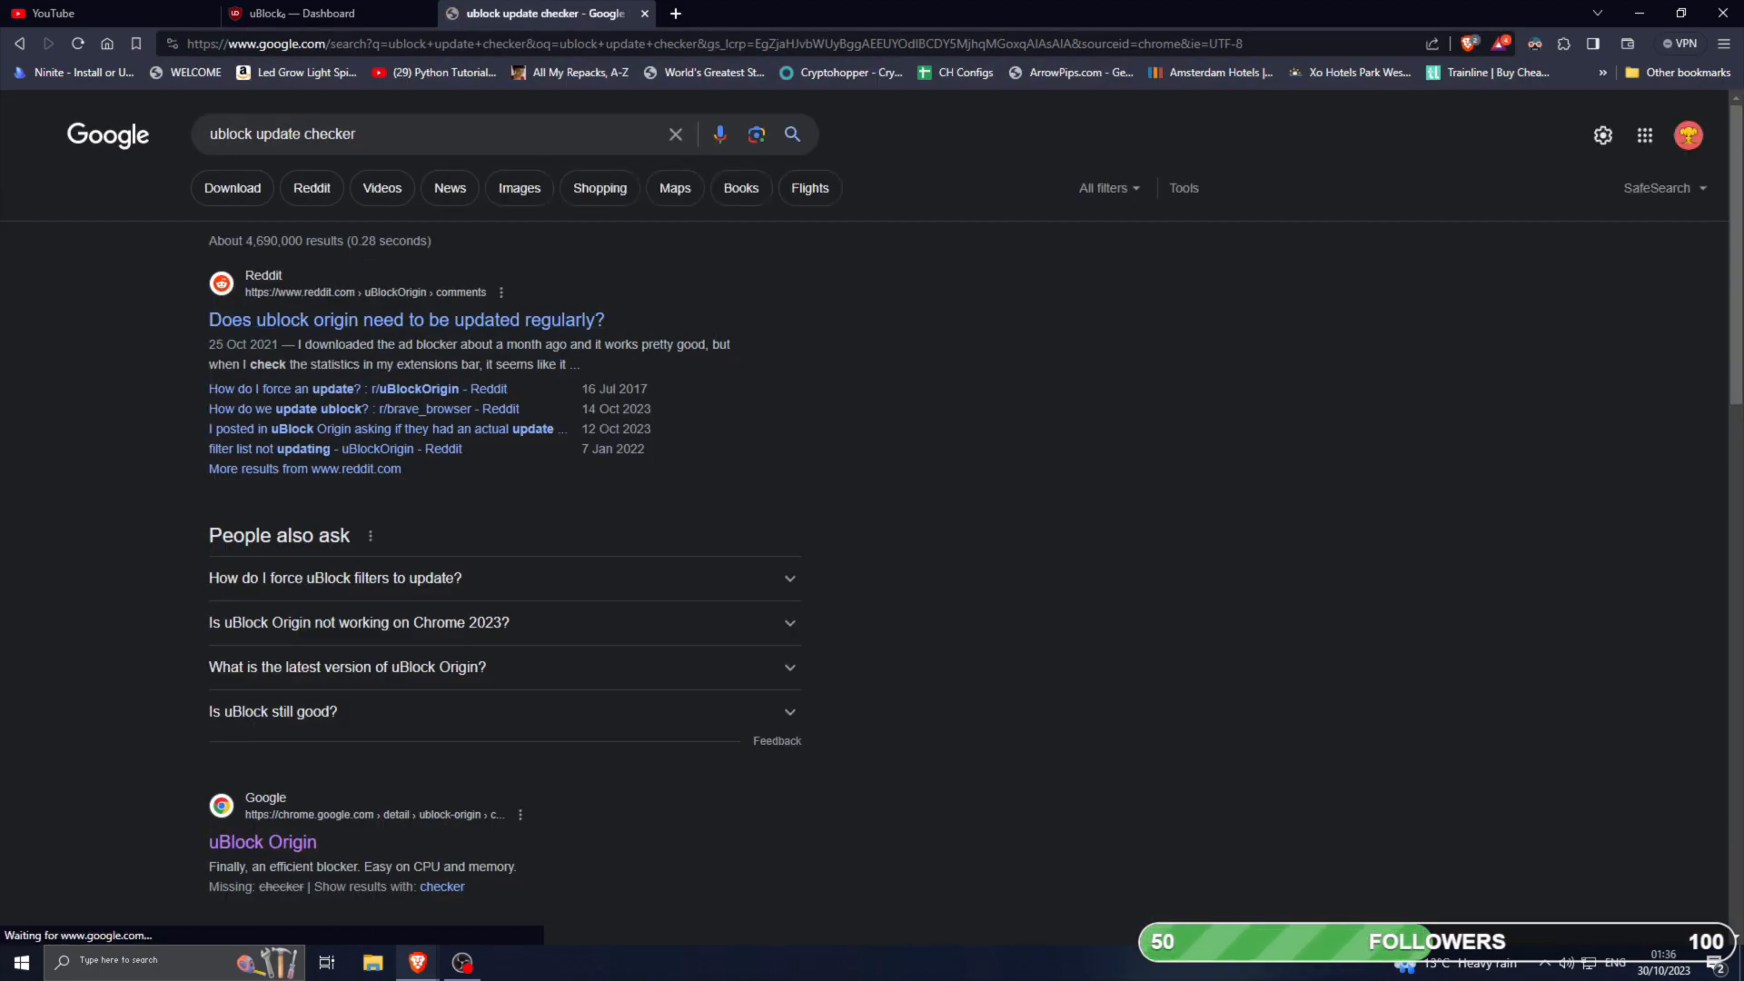
Open the GitHub 'Dashboard: Filter lists' wiki result from the search page.
{"action": "scroll", "scroll_direction": "down", "scroll_amount": 3}
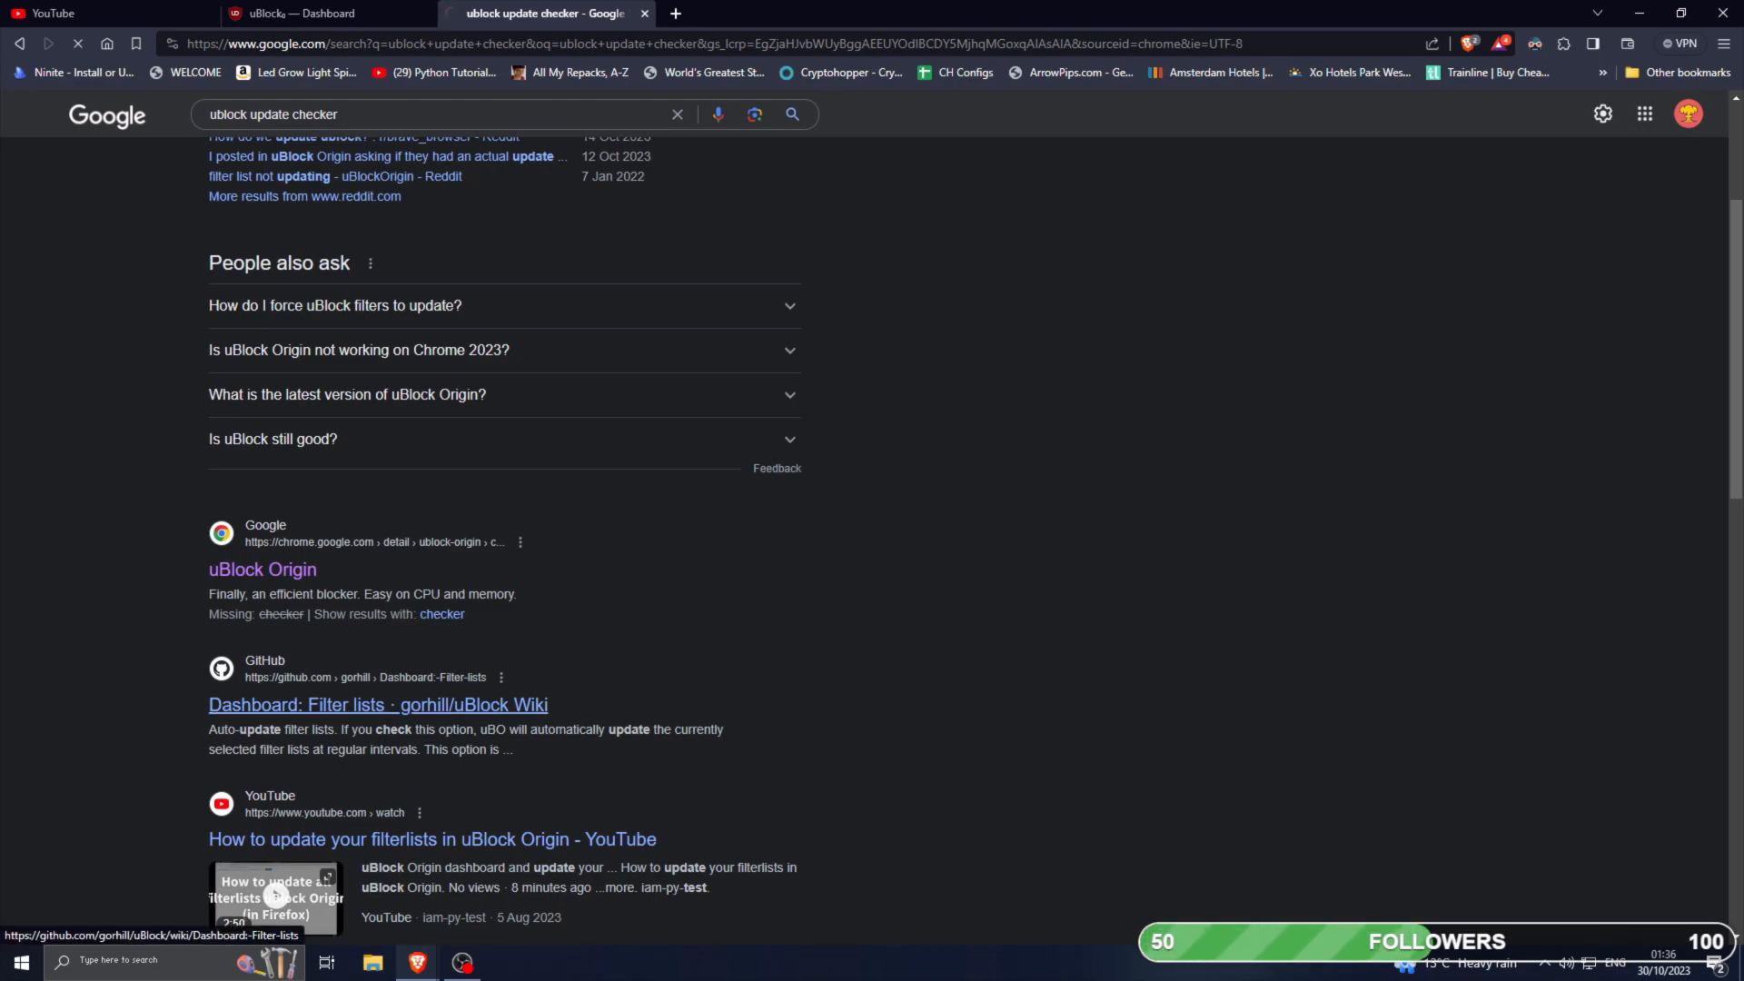
{"action": "left_click", "coordinate": [378, 705]}
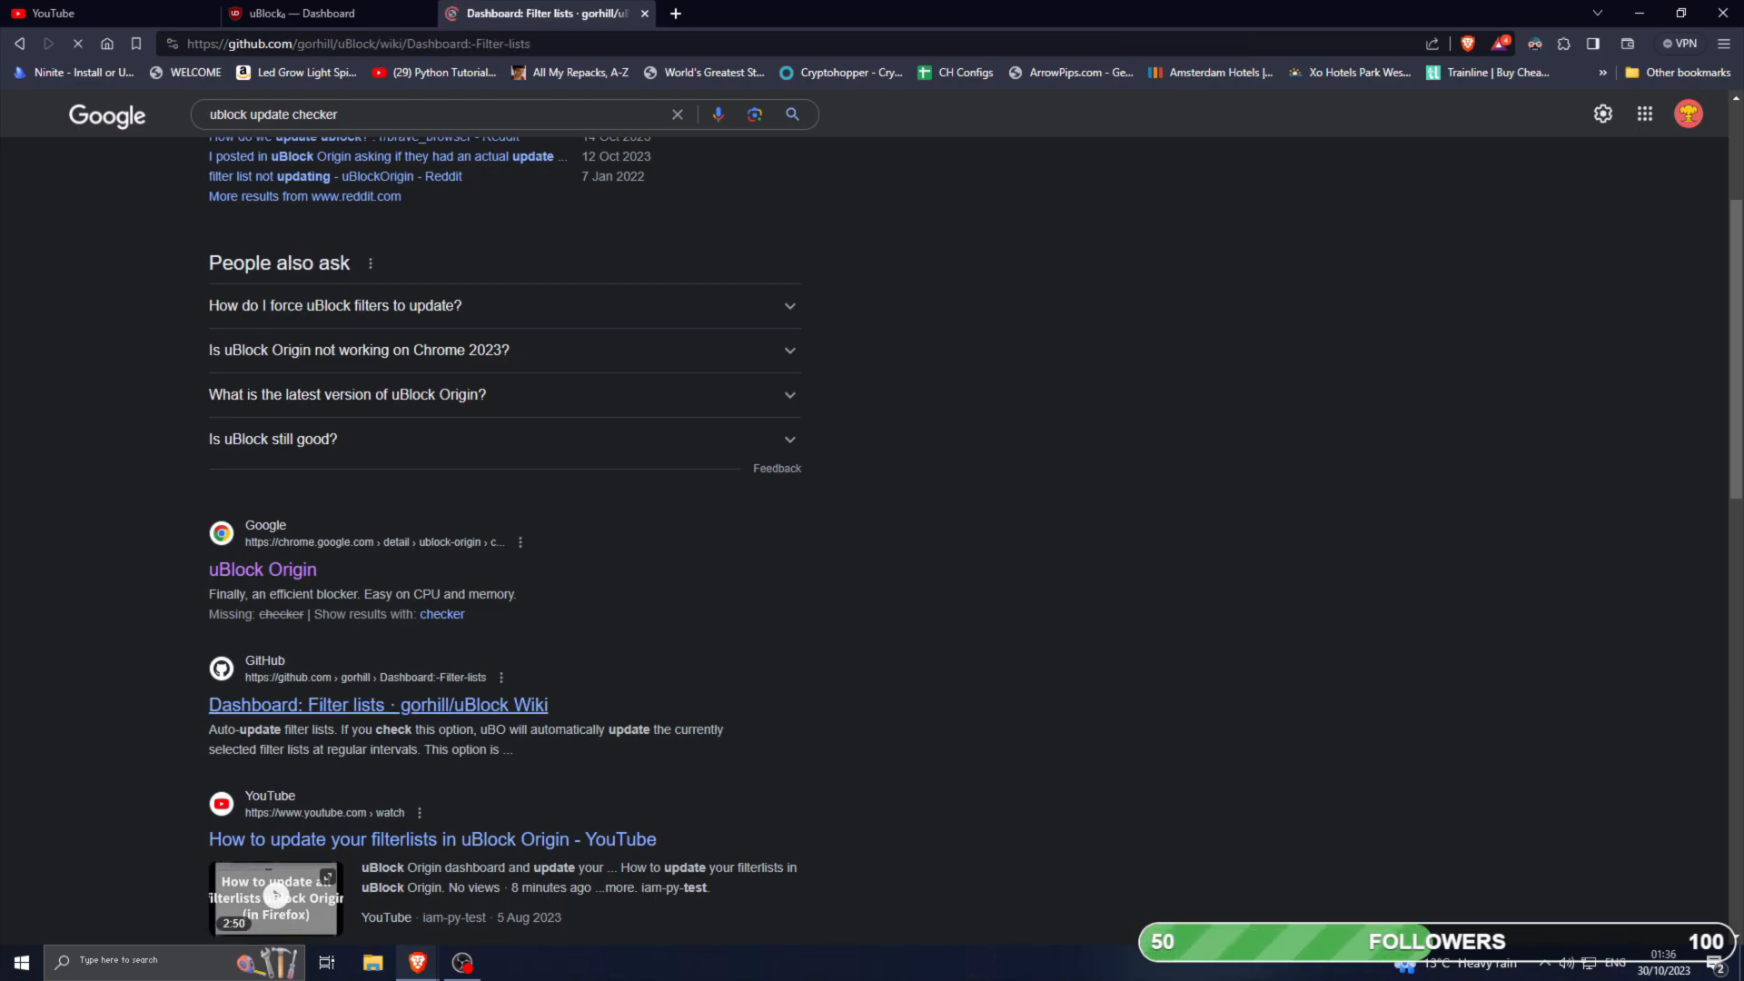
{"action": "left_click", "coordinate": [378, 705]}
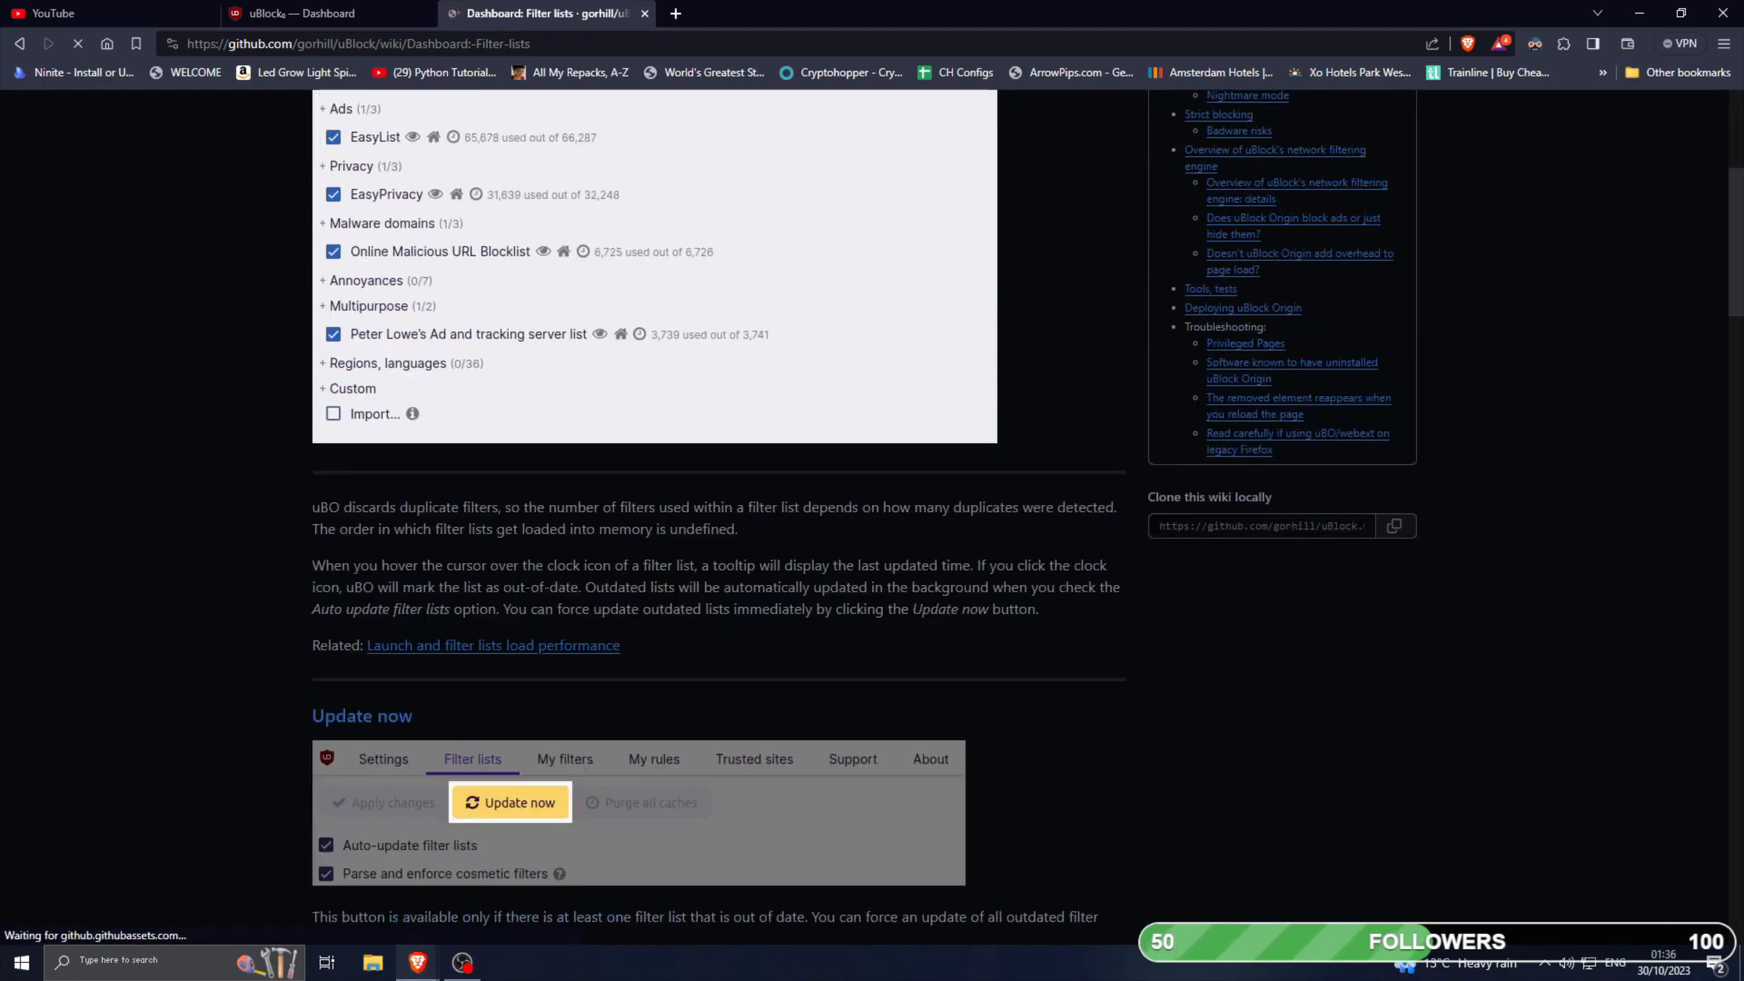
Scroll down through the uBlock filter lists wiki page to read it.
{"action": "scroll", "scroll_direction": "down", "scroll_amount": 3}
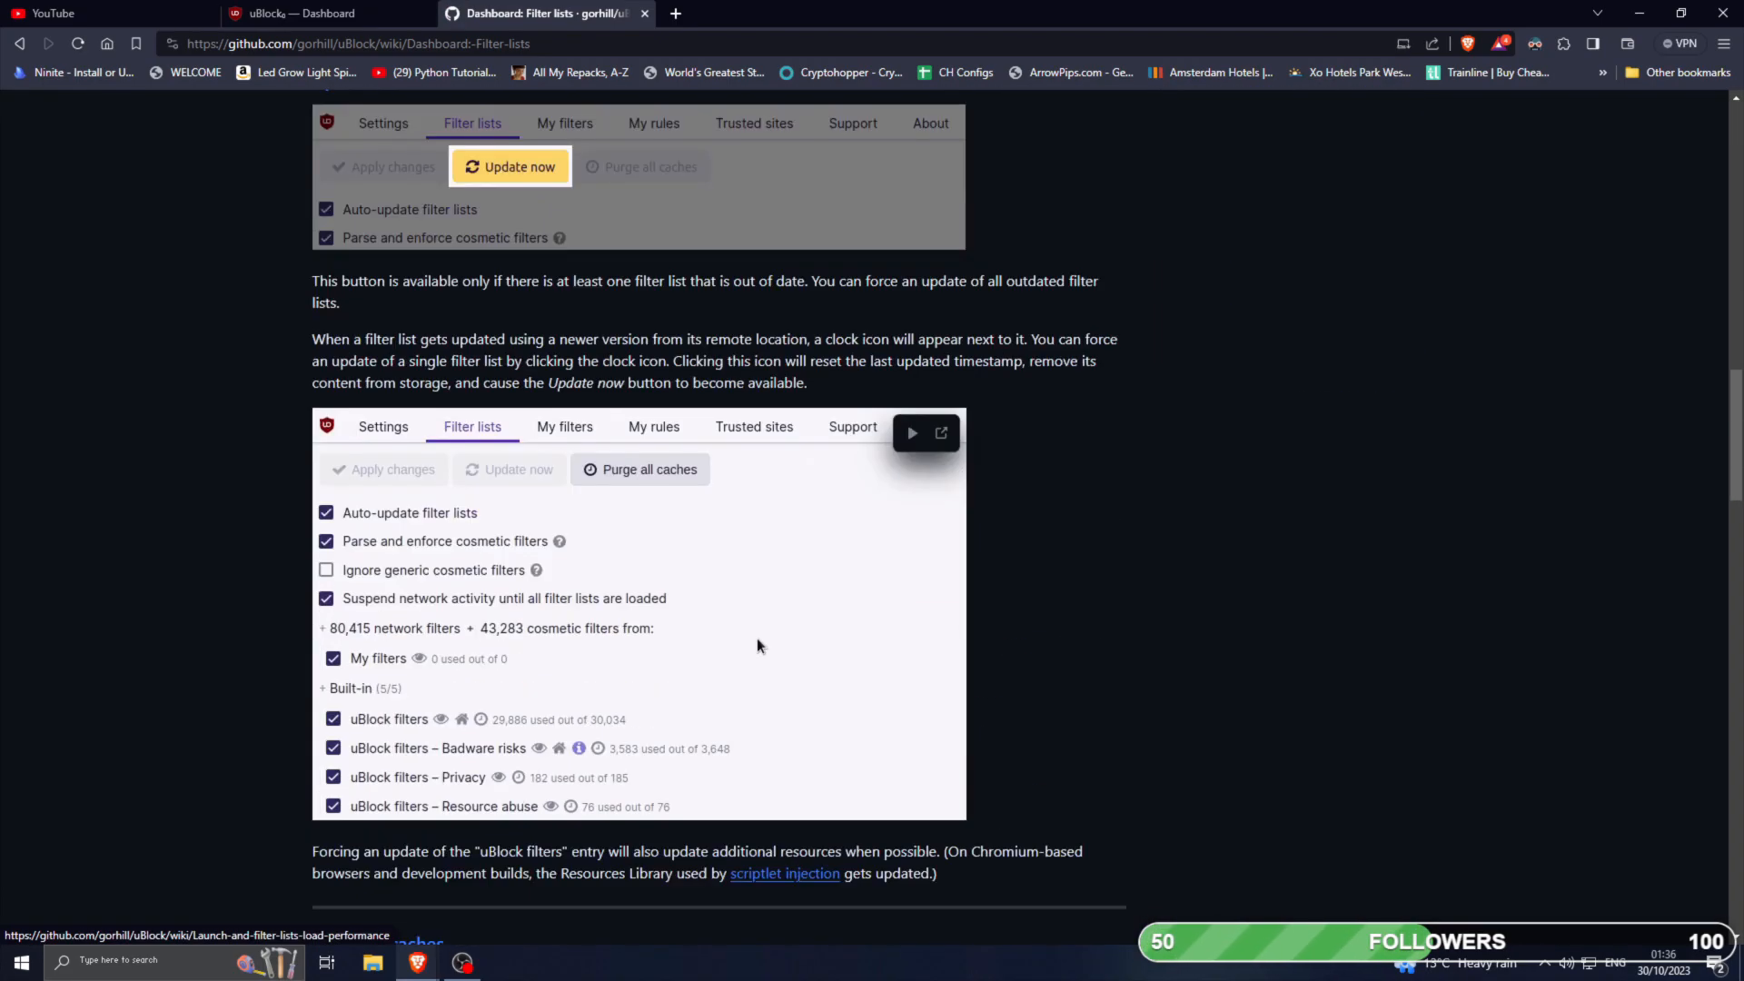
{"action": "scroll", "scroll_direction": "down", "scroll_amount": 3}
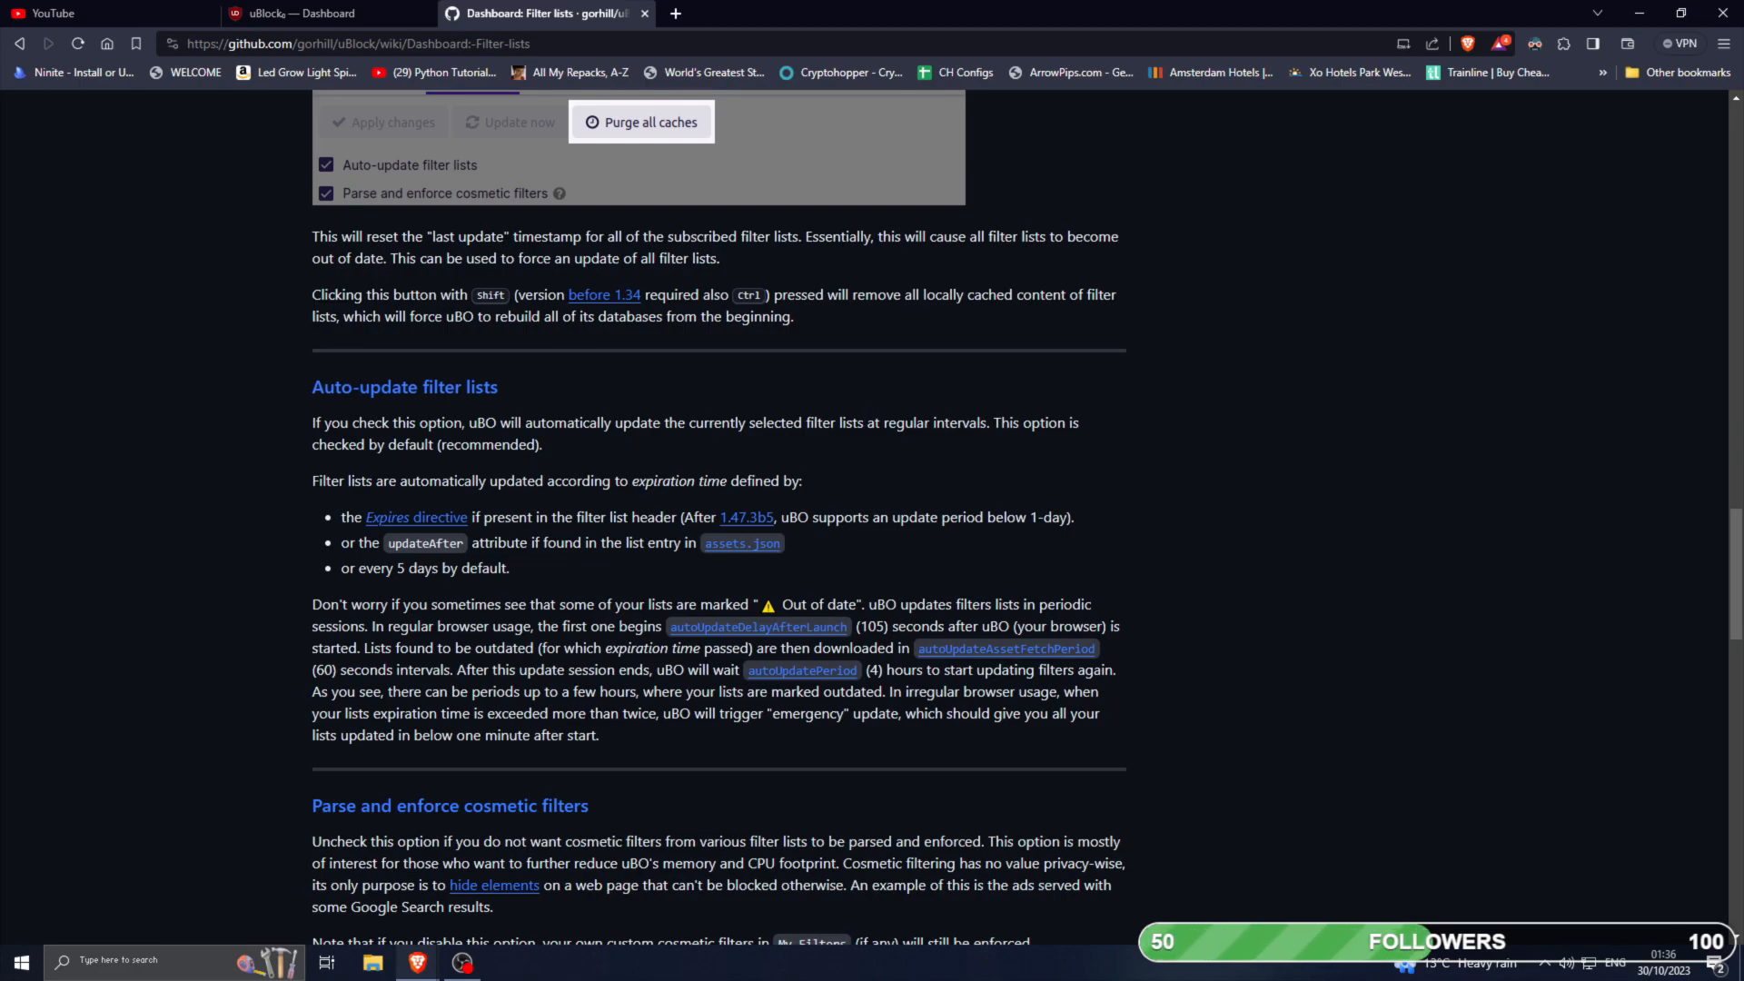
{"action": "scroll", "scroll_direction": "down", "scroll_amount": 3}
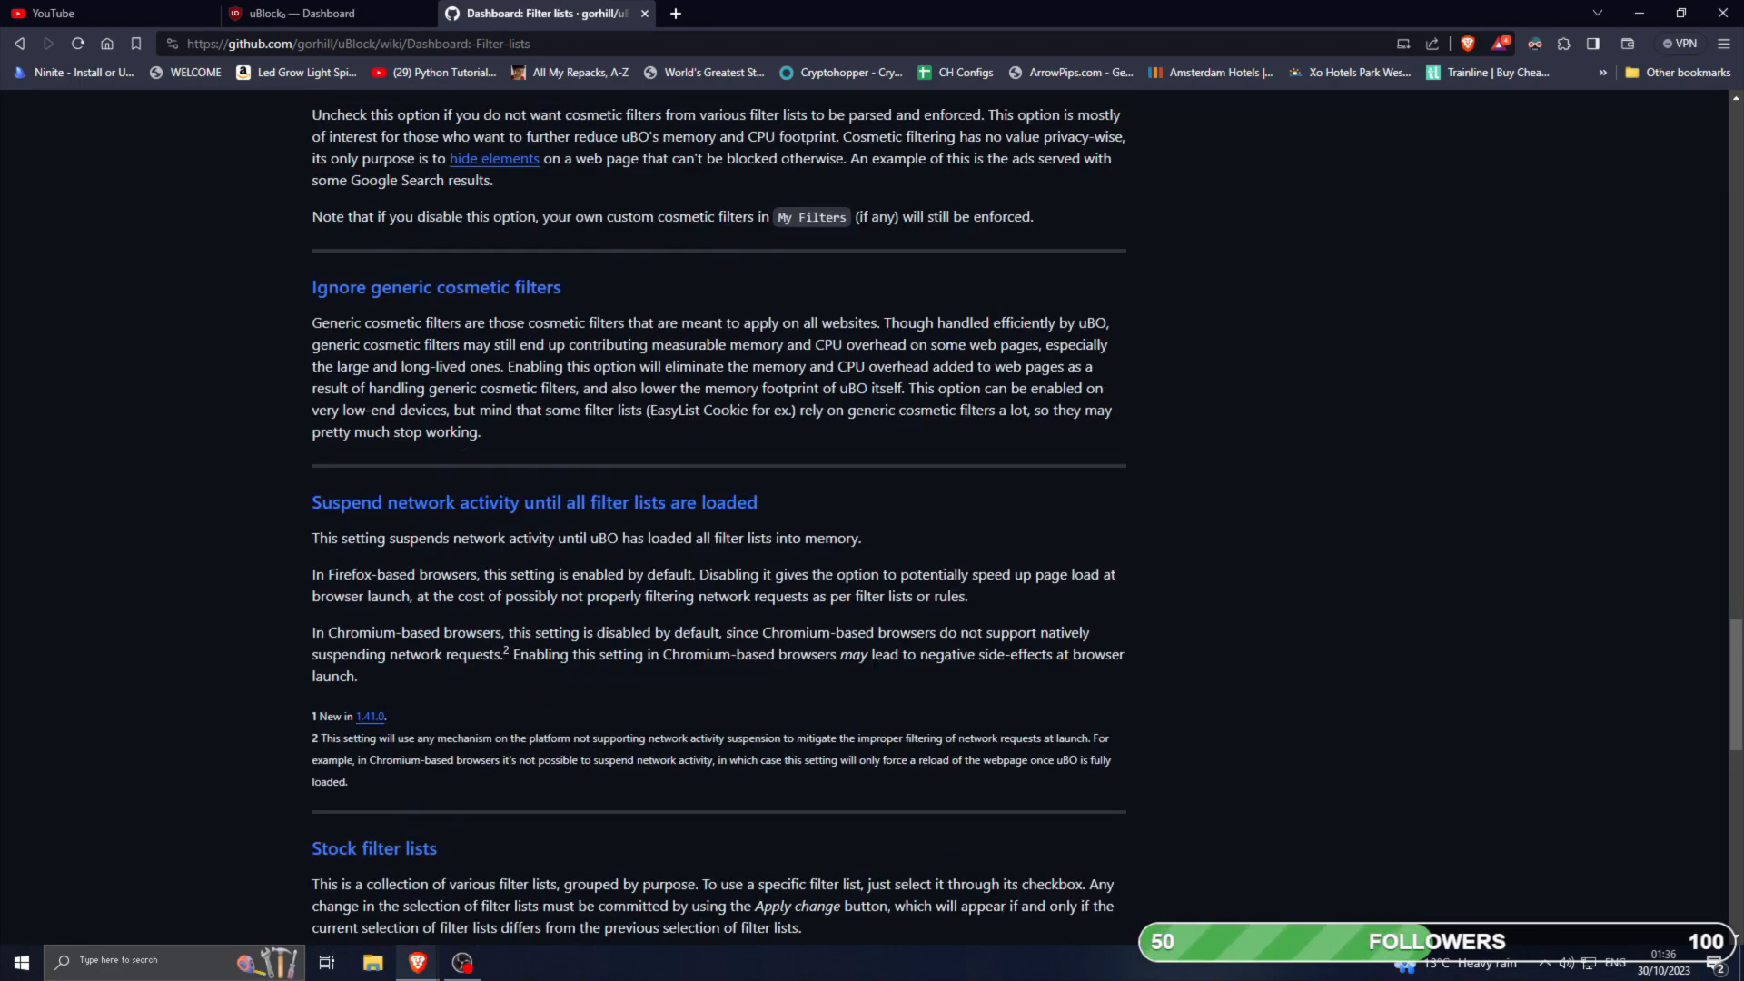
{"action": "scroll", "scroll_direction": "down", "scroll_amount": 3}
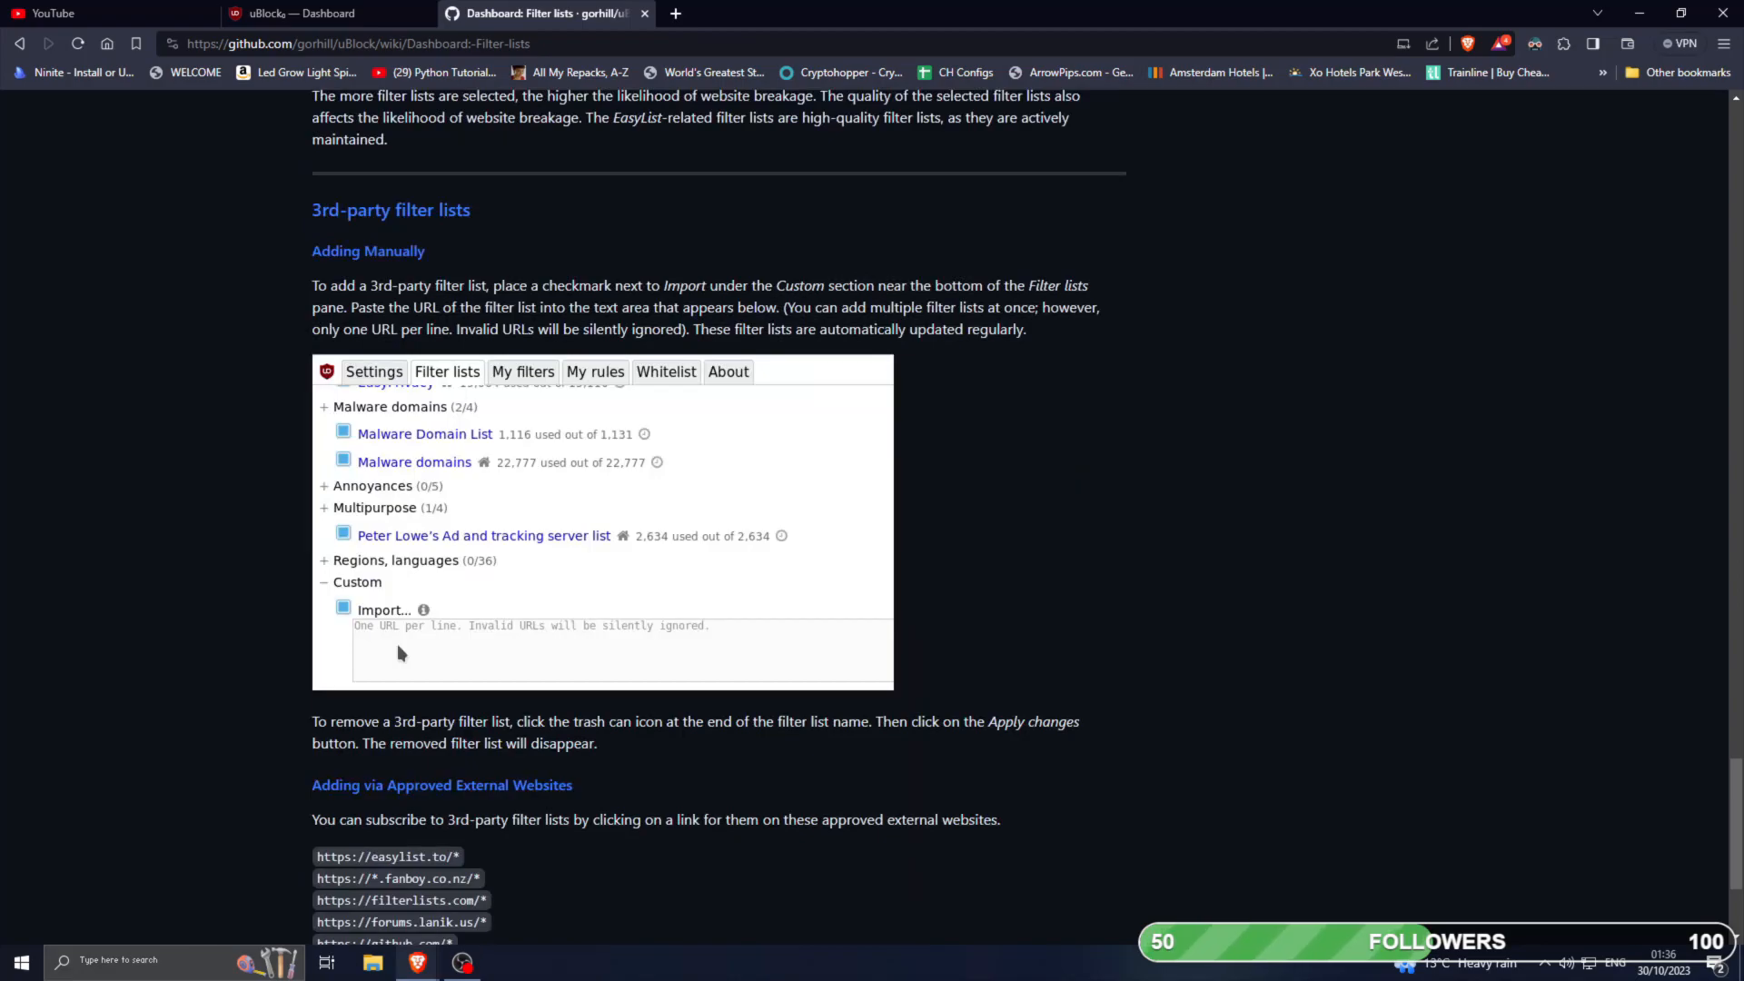
{"action": "scroll", "scroll_direction": "down", "scroll_amount": 3}
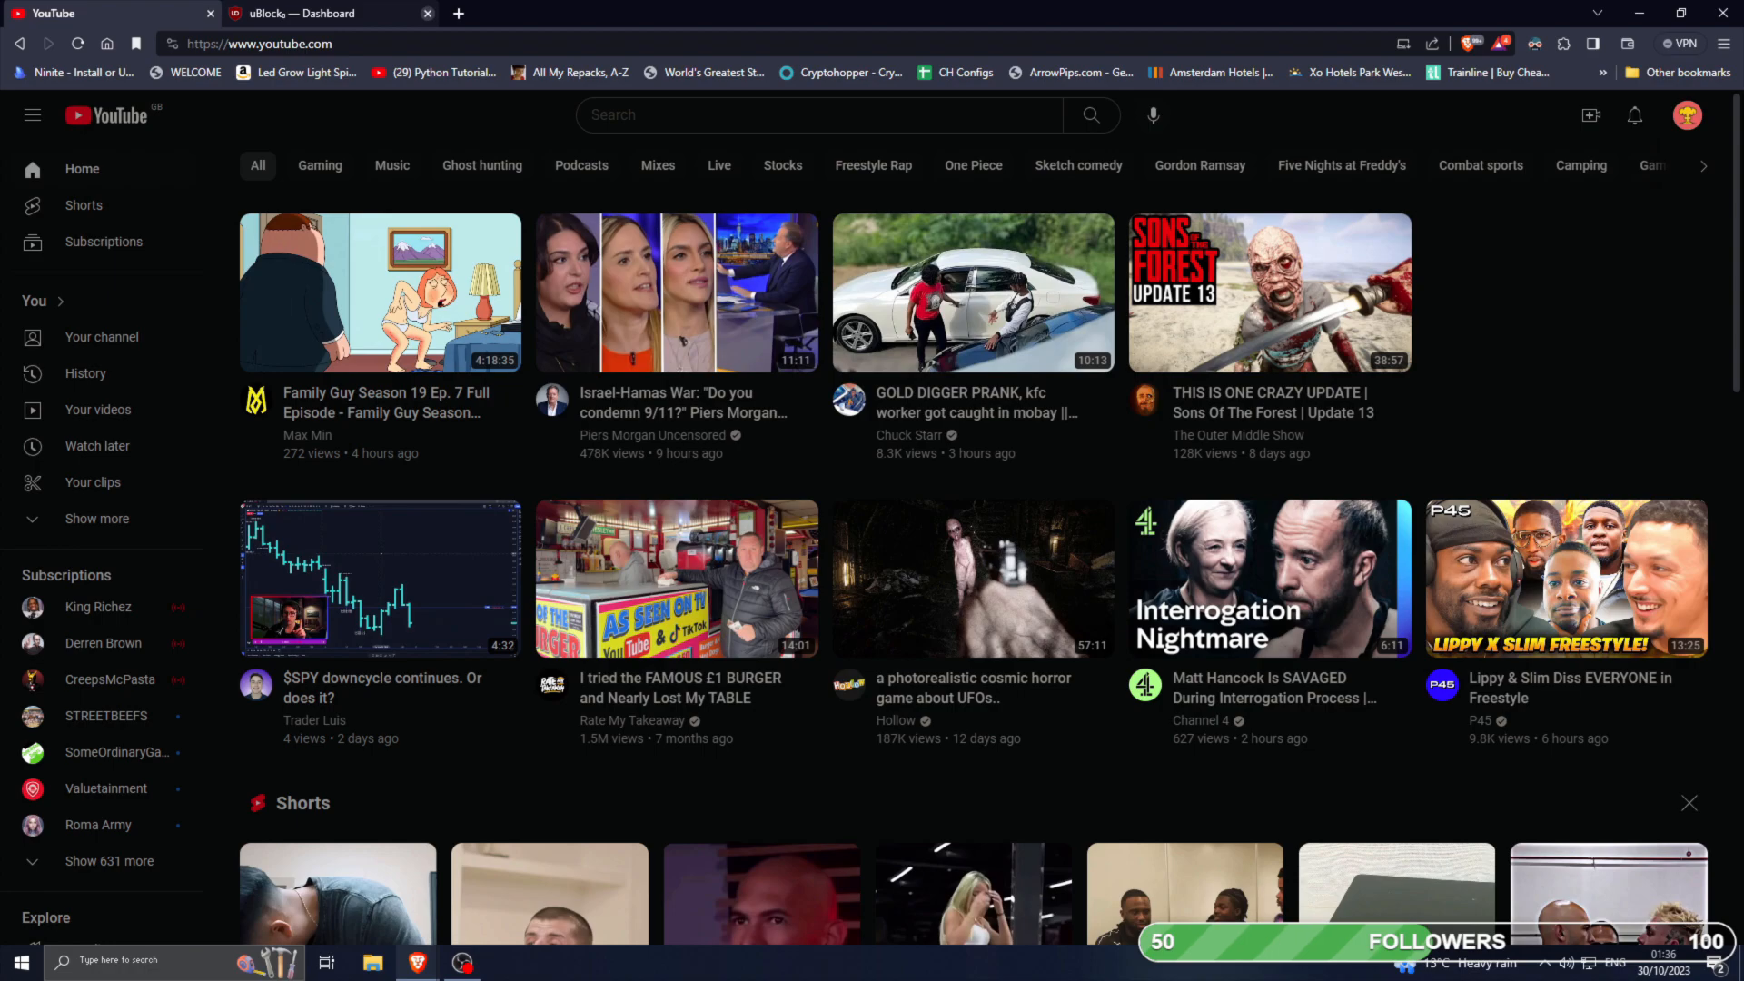
{"action": "mouse_move", "coordinate": [300, 13]}
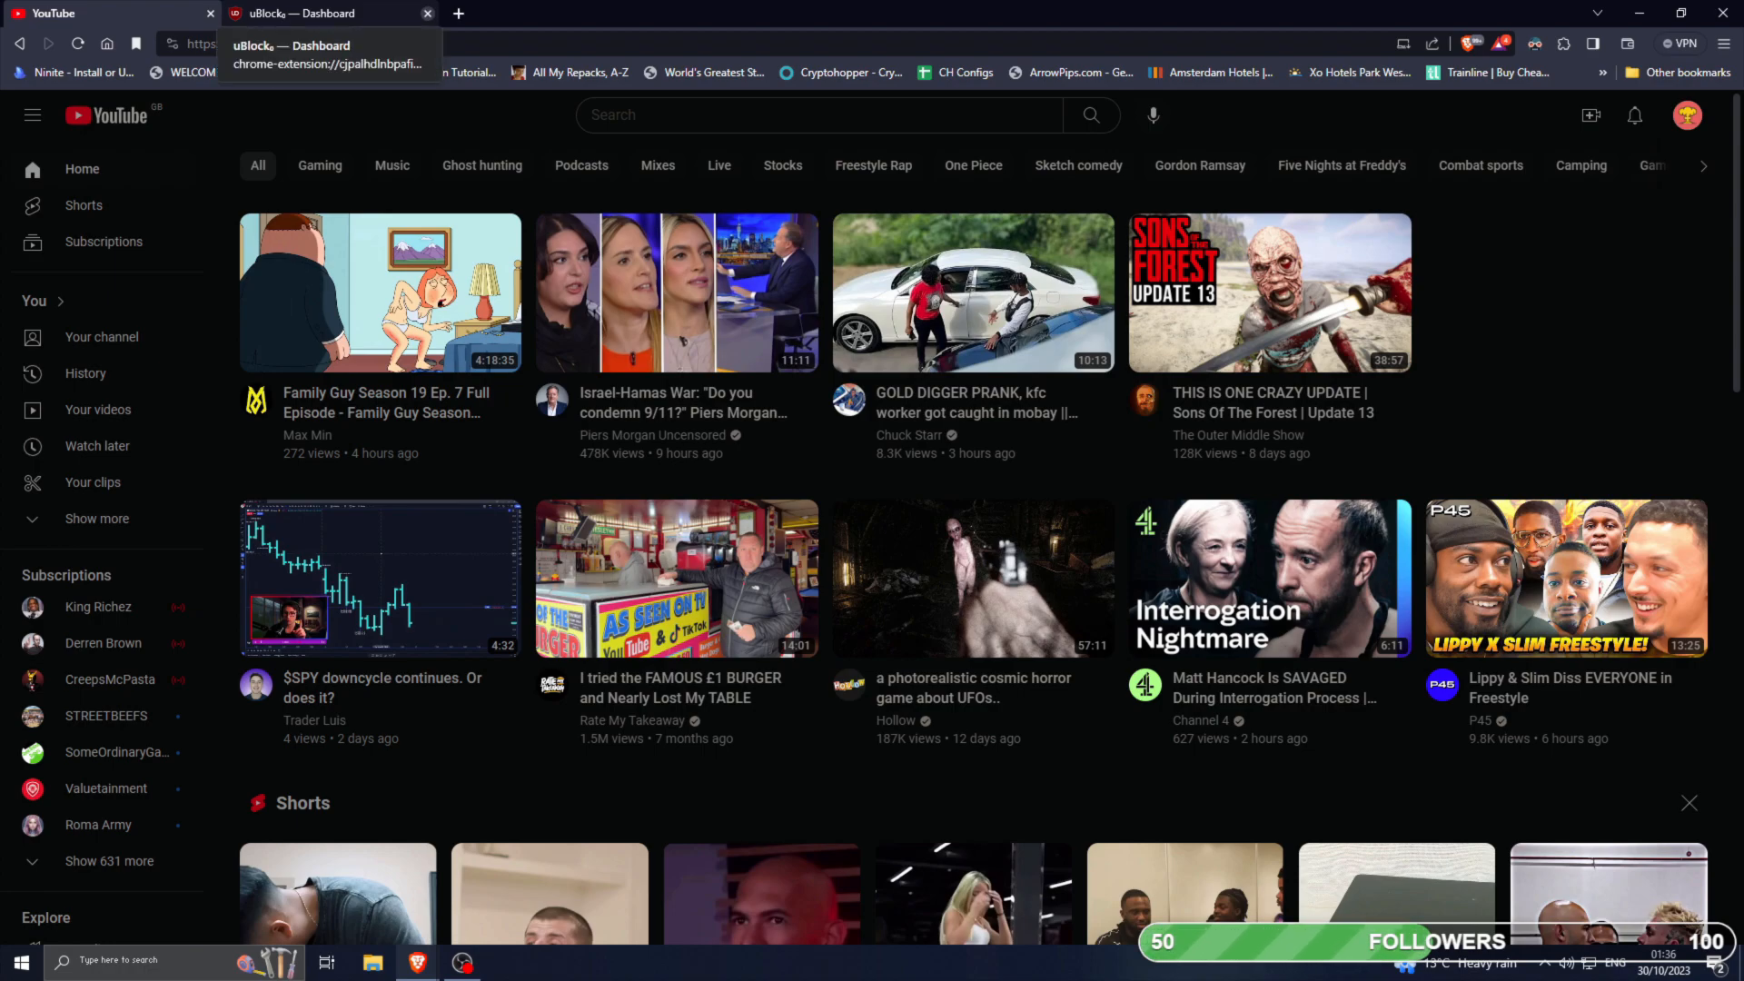
Close the uBlock Origin dashboard tab, leaving only the YouTube home page.
{"action": "left_click", "coordinate": [427, 13]}
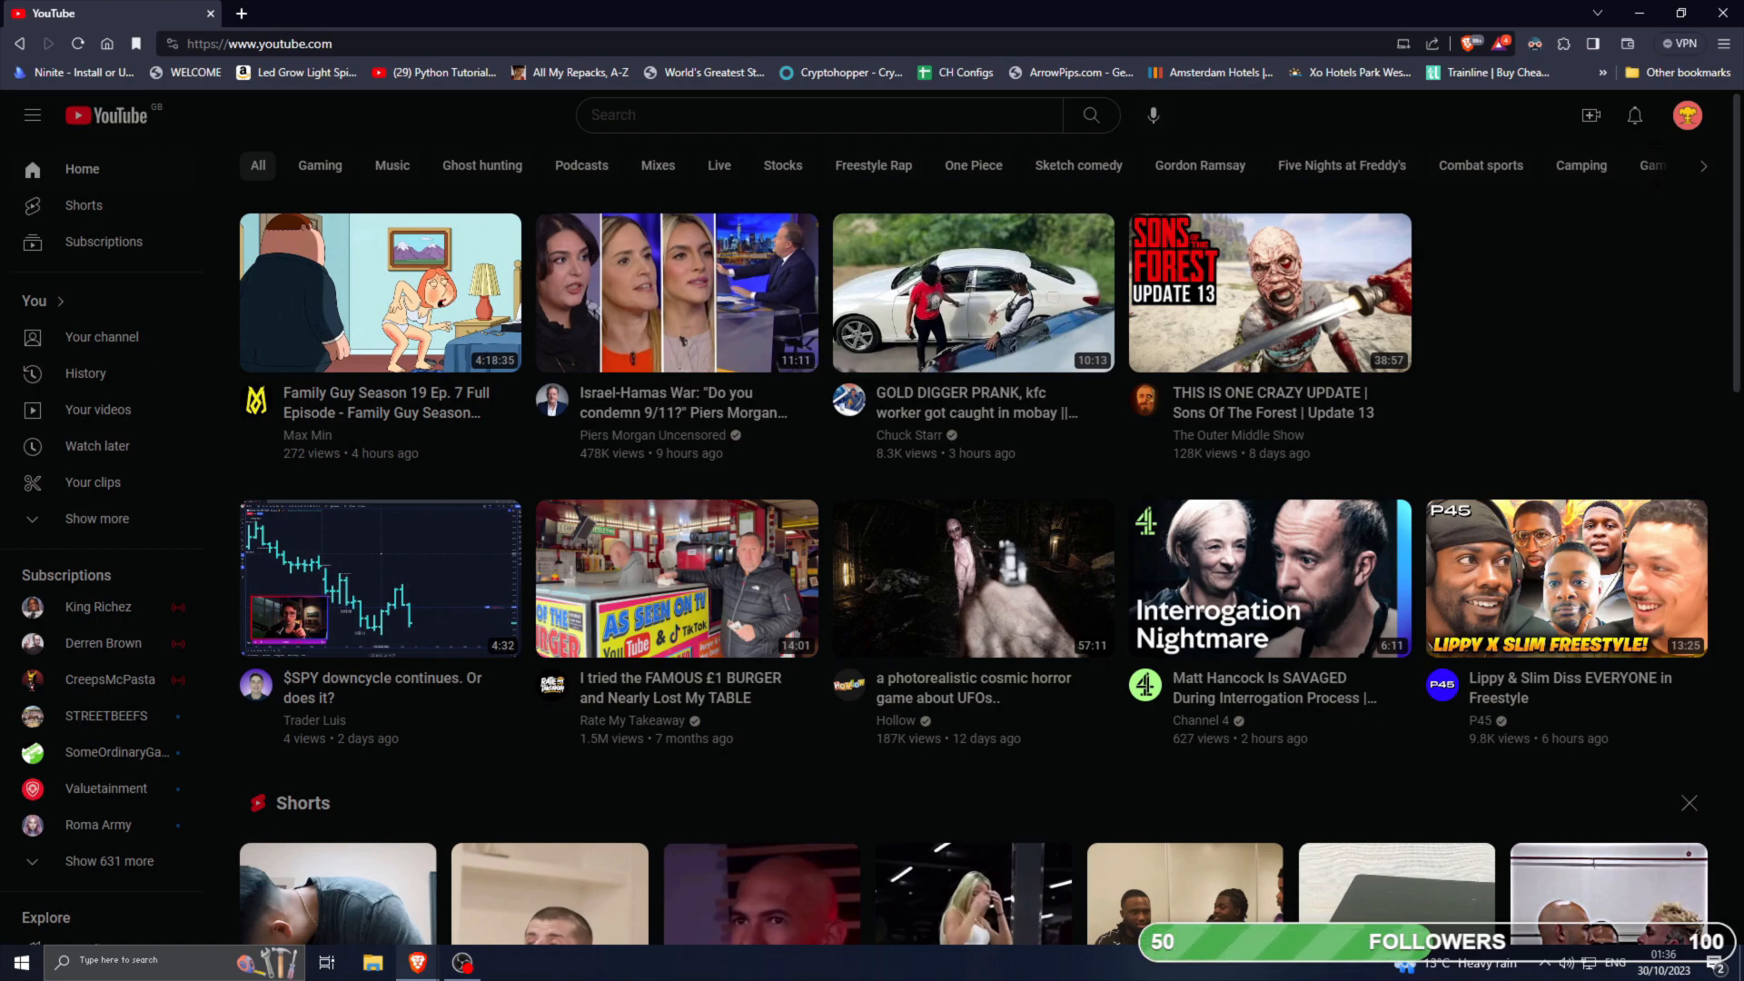
{"action": "mouse_move", "coordinate": [810, 394]}
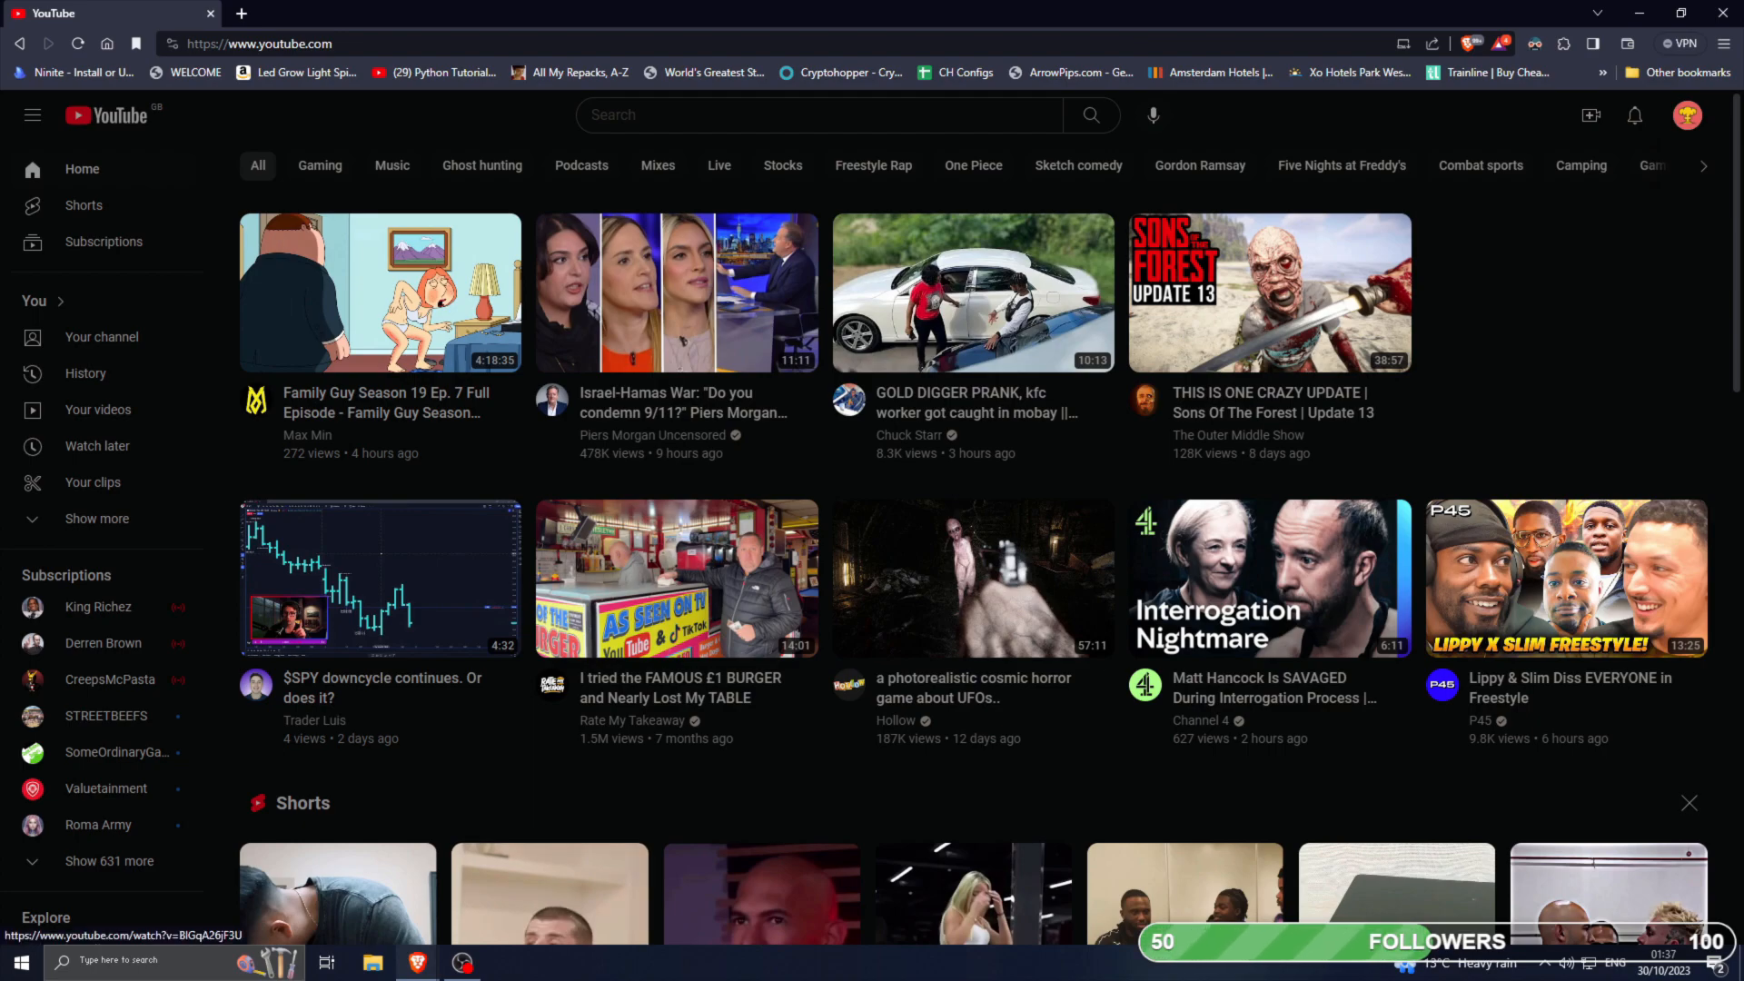
{"action": "mouse_move", "coordinate": [1269, 577]}
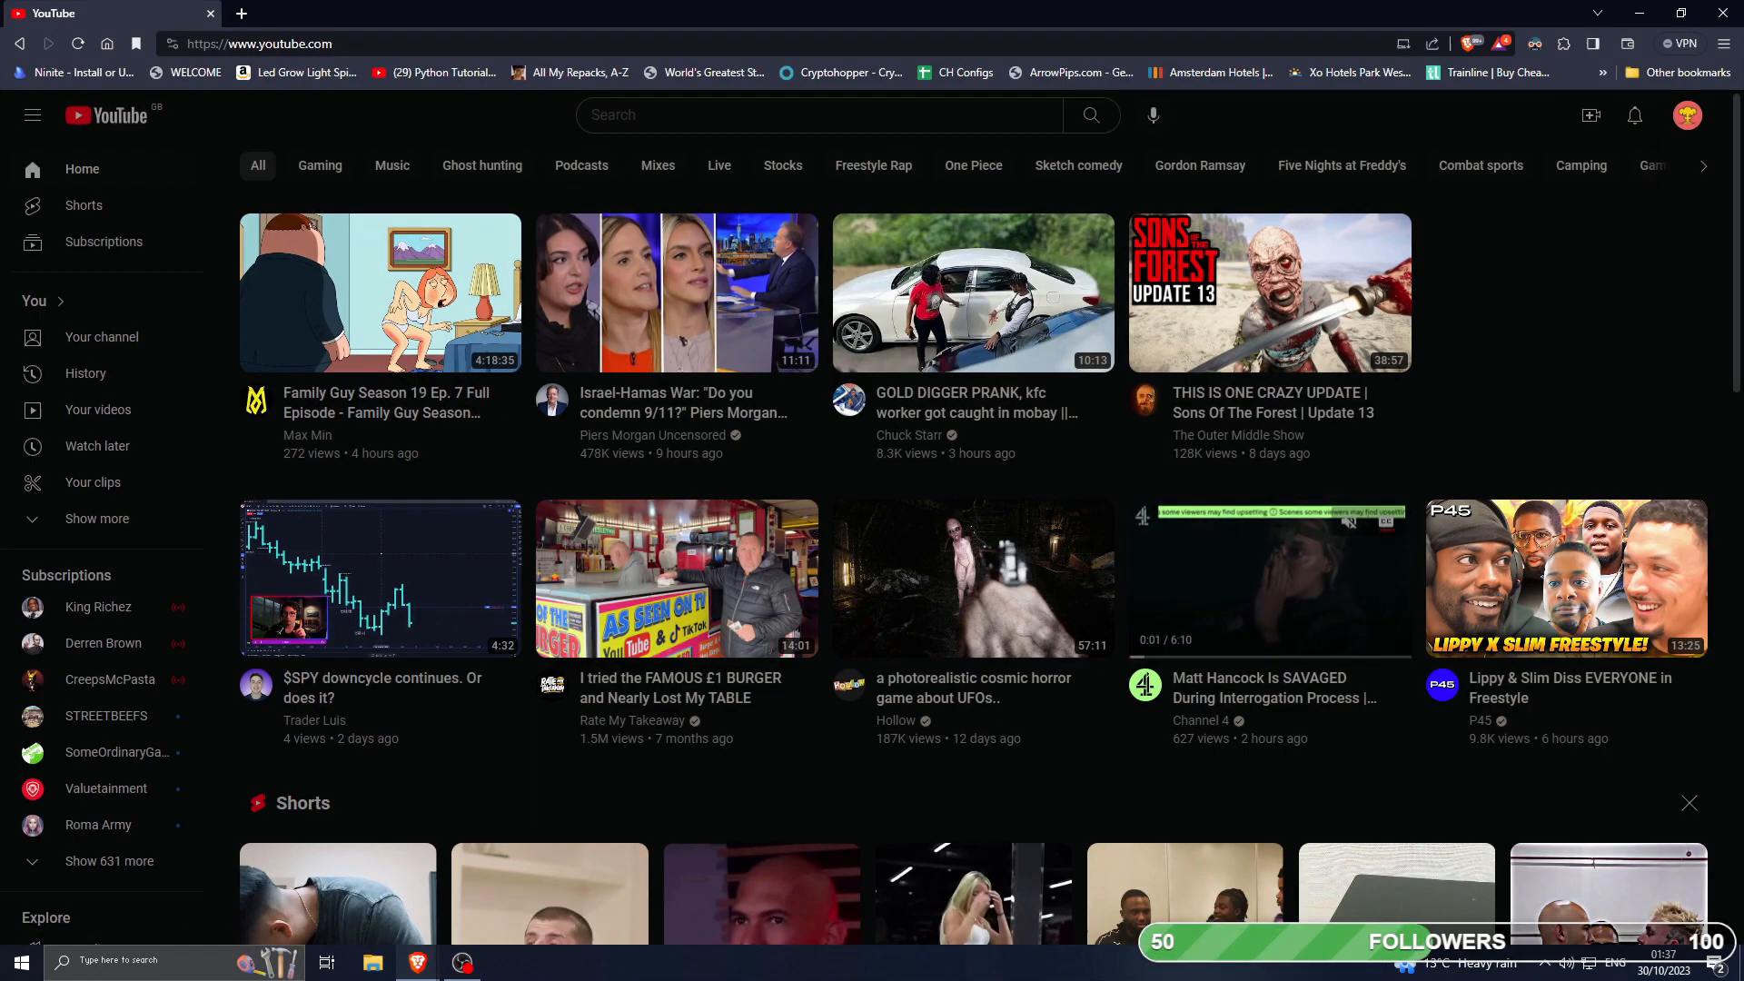